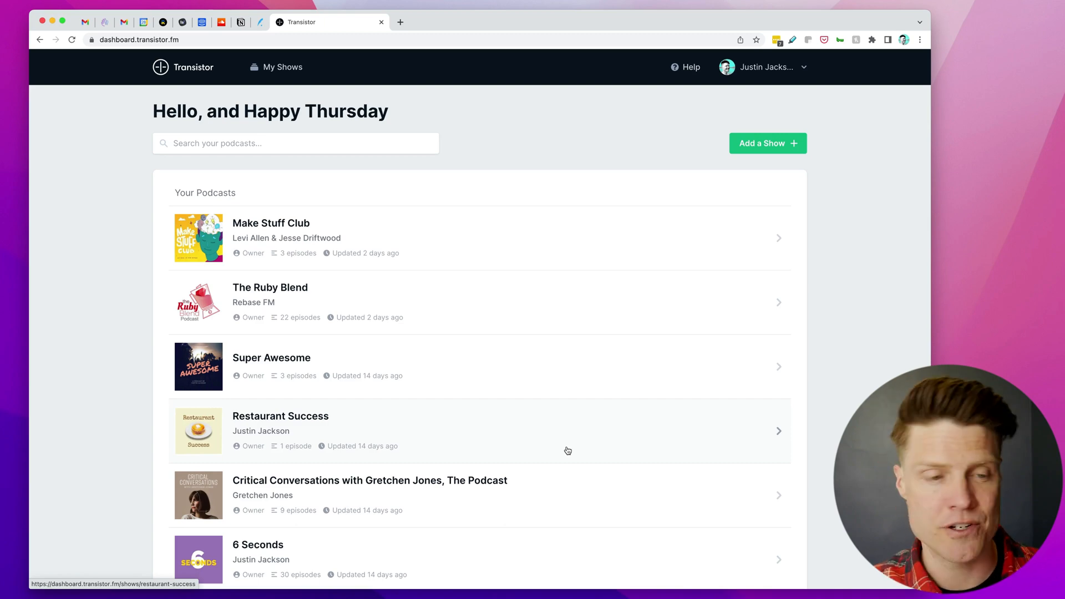
# Scroll down Your Podcasts and open the Product People show.
pyautogui.scroll(-3)
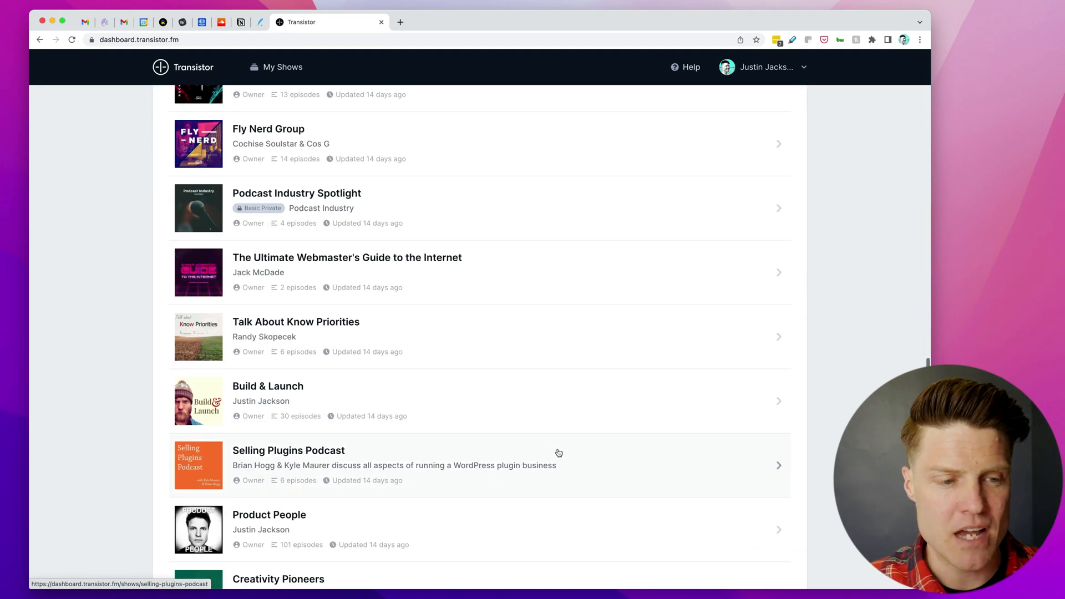
pyautogui.scroll(-3)
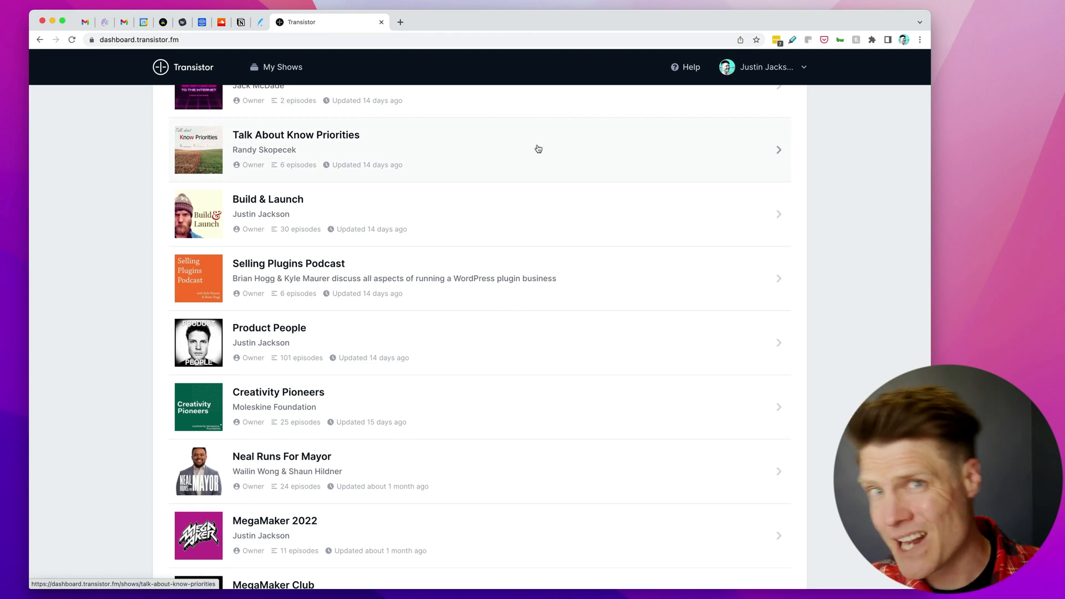
pyautogui.moveTo(291, 342)
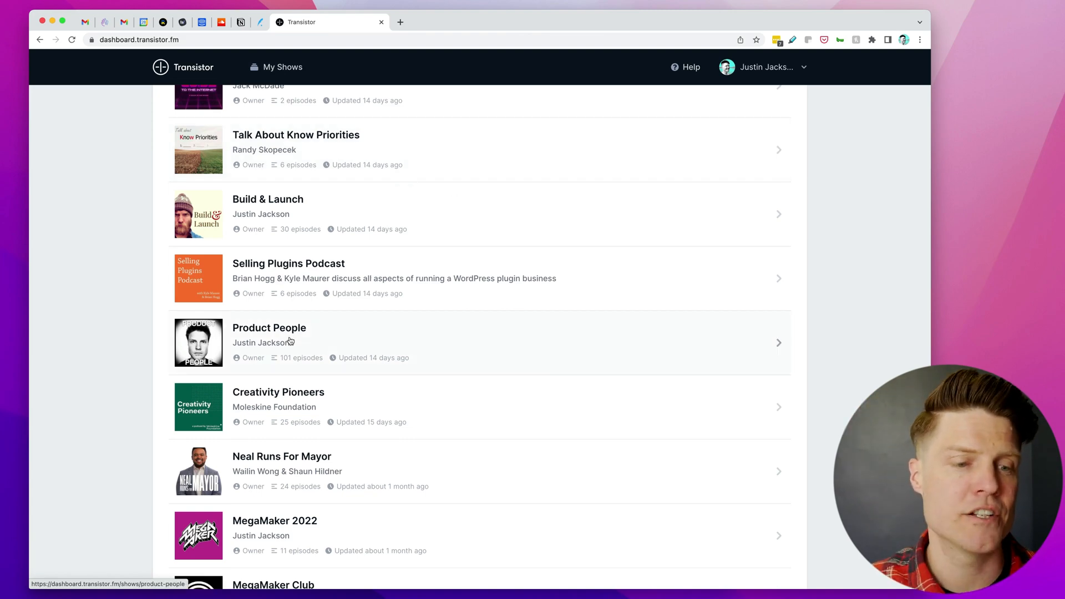
pyautogui.click(269, 327)
pyautogui.write('H')
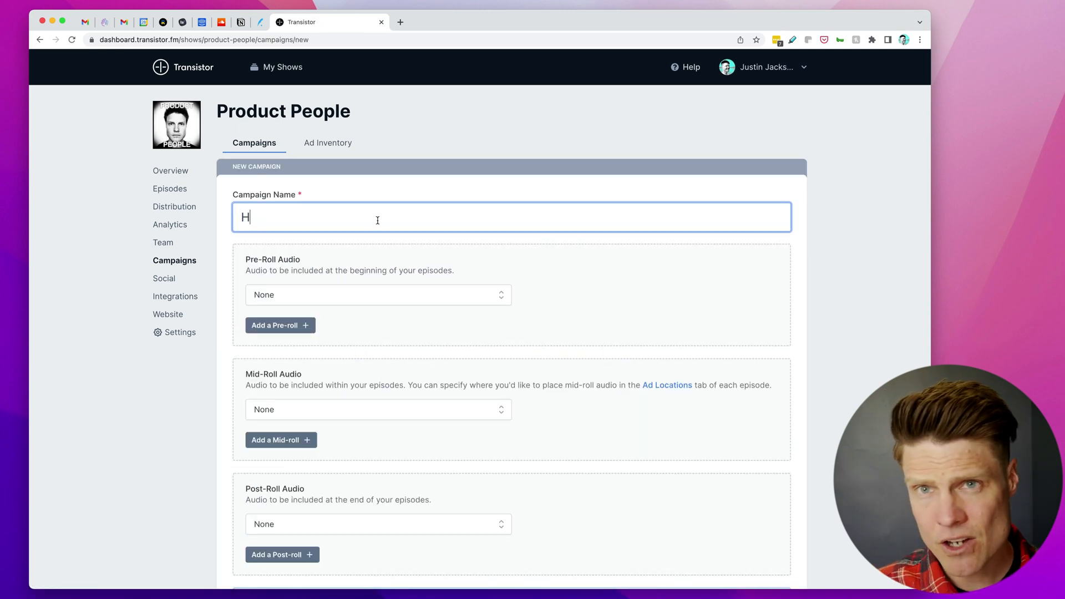
# Save the new campaign as 'Ad: Transistor' and view Product People's ad inventory.
pyautogui.write('Ad: Transistor')
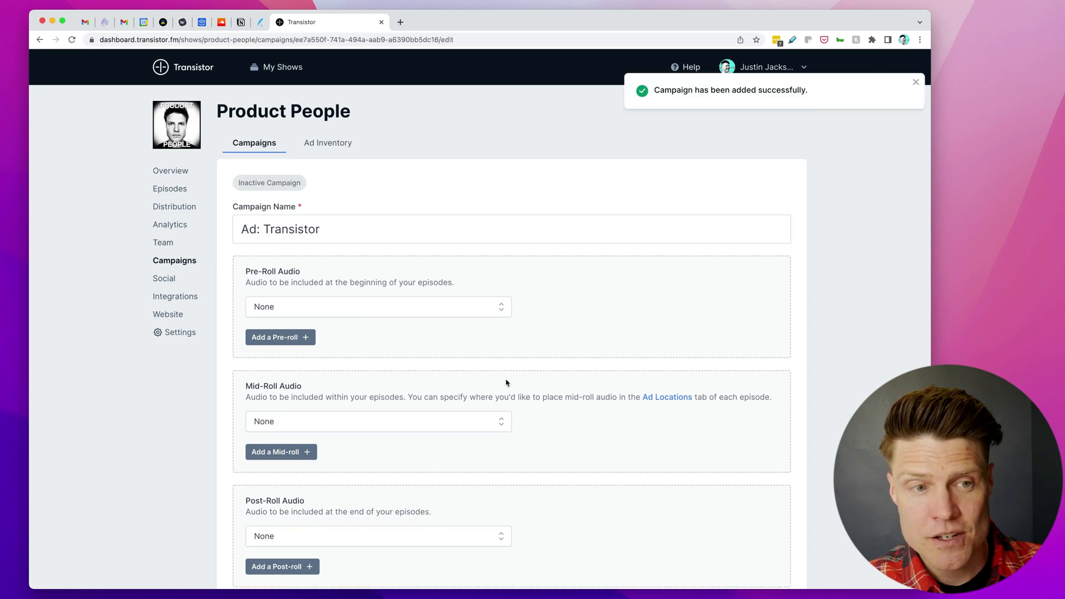
pyautogui.click(327, 142)
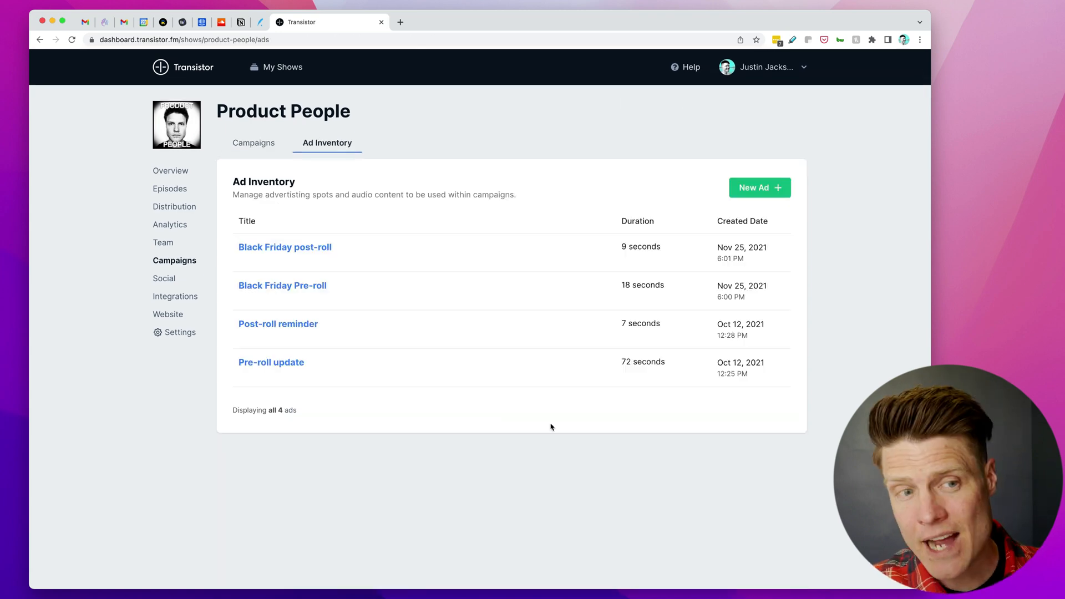
pyautogui.moveTo(349, 230)
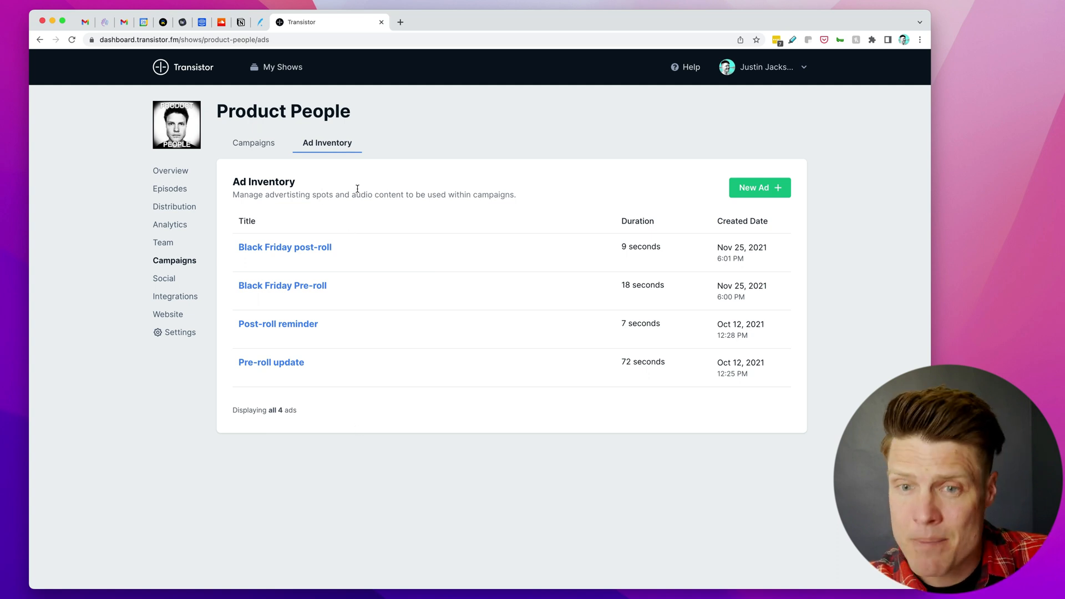
# Create the 'Pre-roll: Transistor' ad with Pre-roll.mp3 and preview its audio.
pyautogui.click(759, 188)
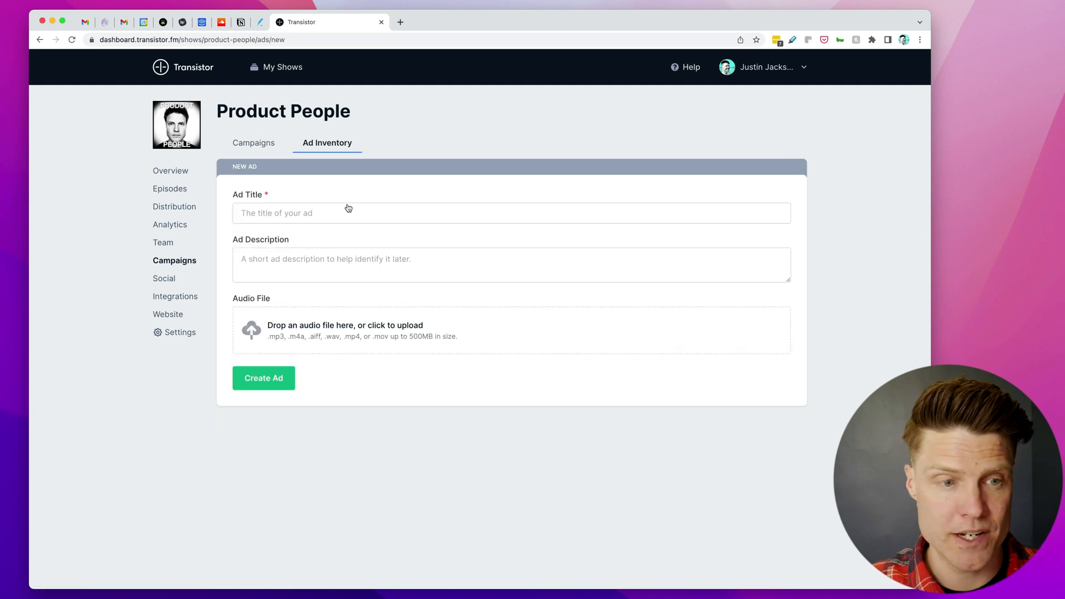
pyautogui.write('Pre-roll: Transistor')
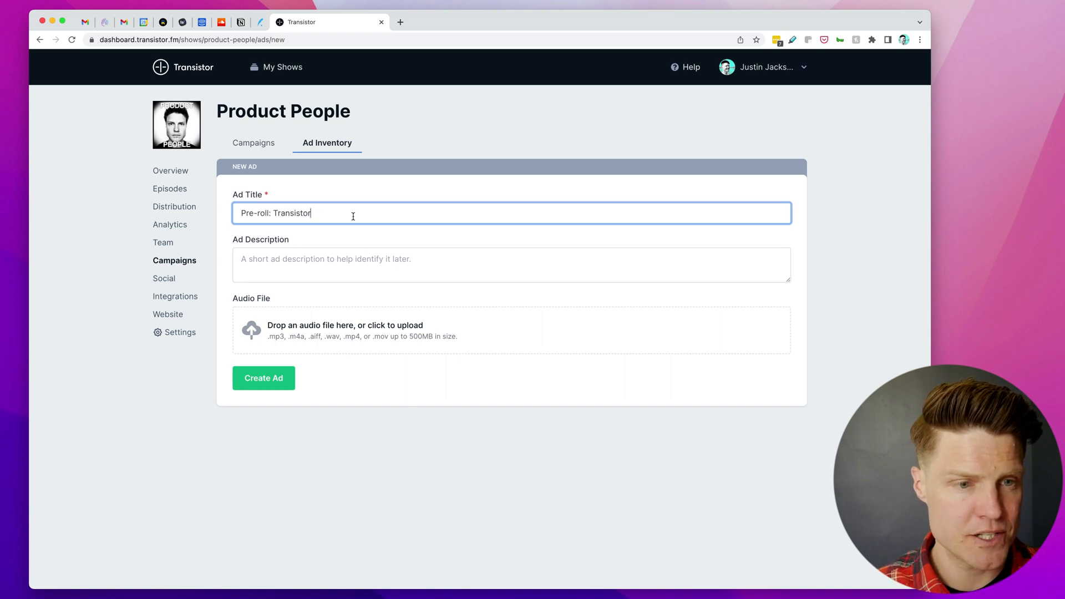
pyautogui.click(512, 331)
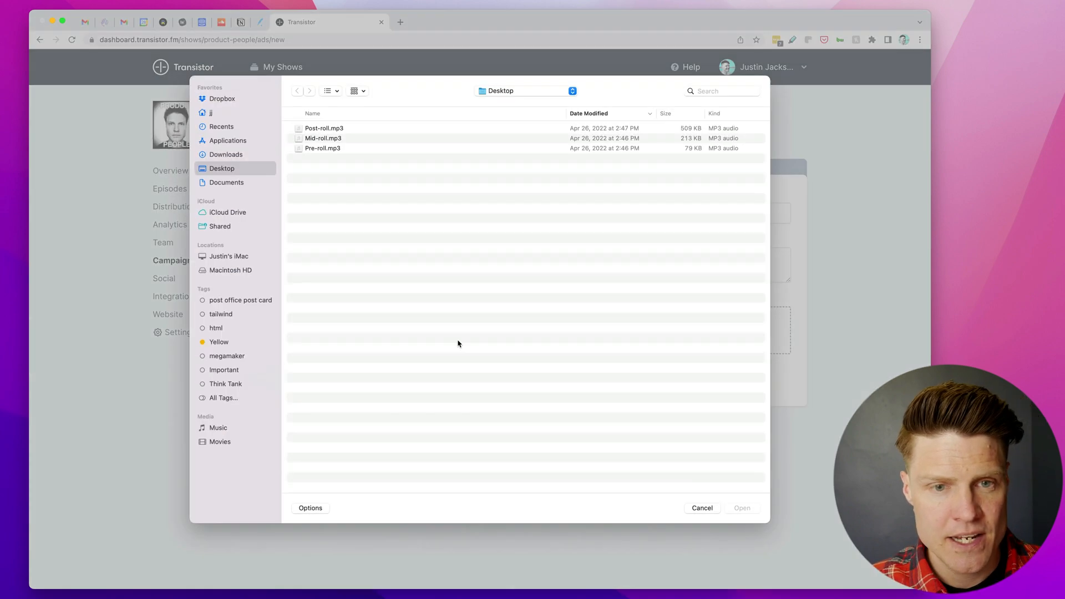
pyautogui.click(323, 148)
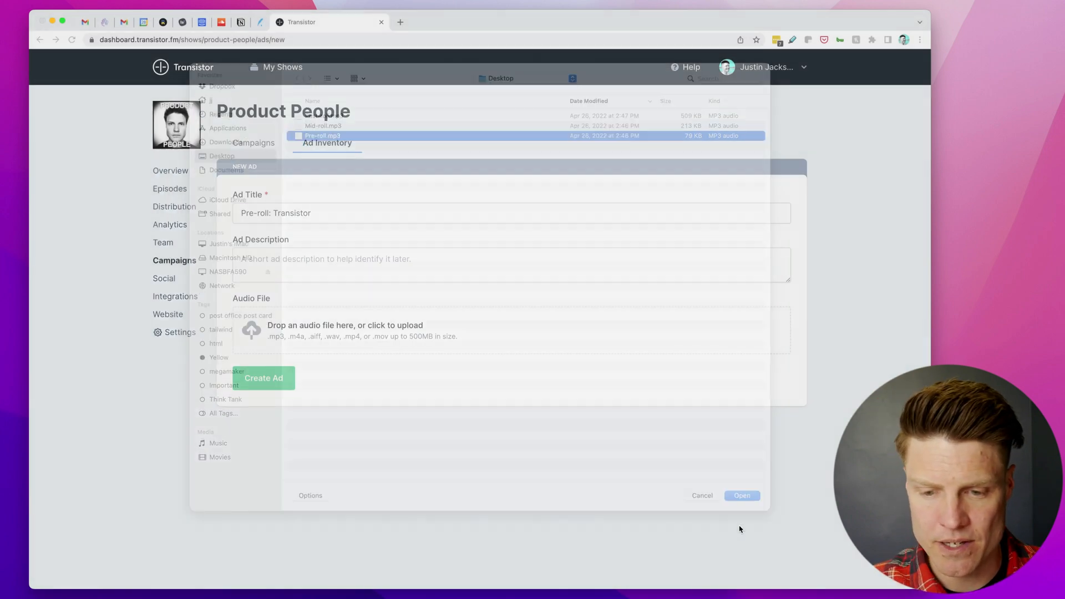
pyautogui.click(742, 496)
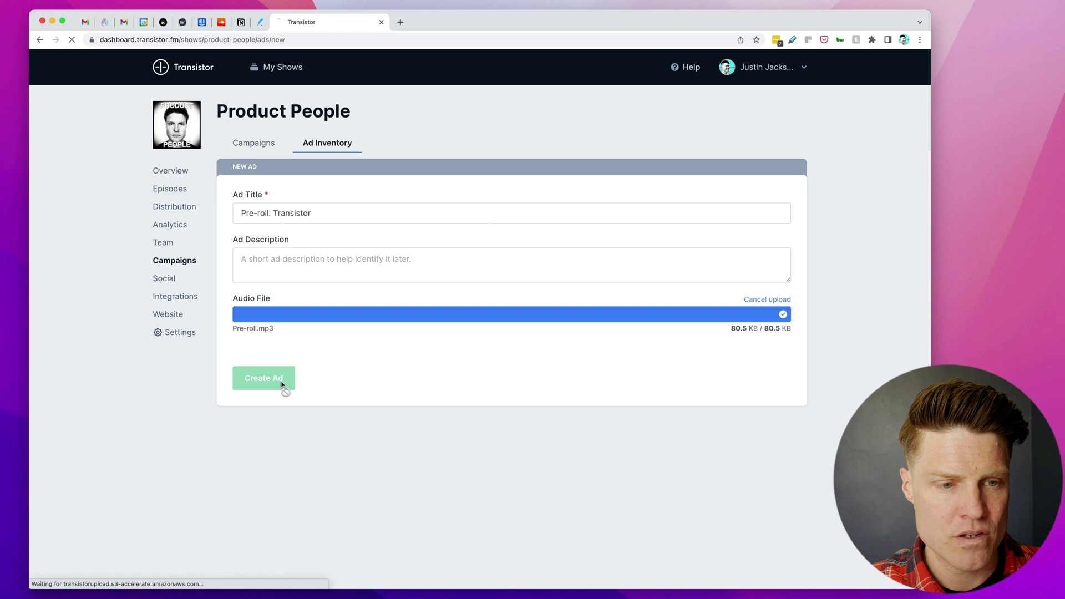
pyautogui.click(264, 378)
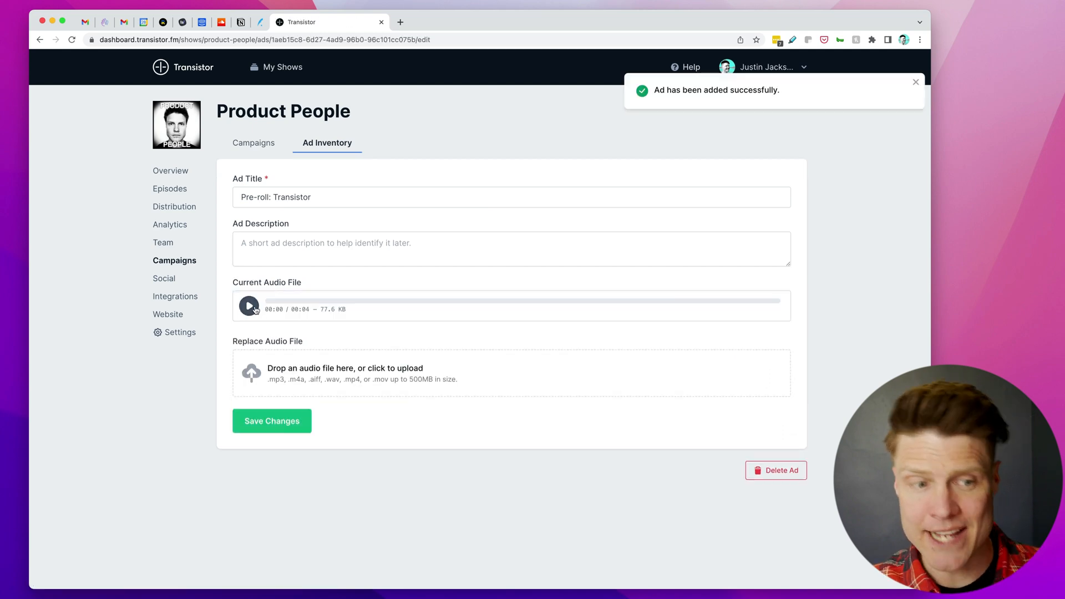
pyautogui.click(249, 306)
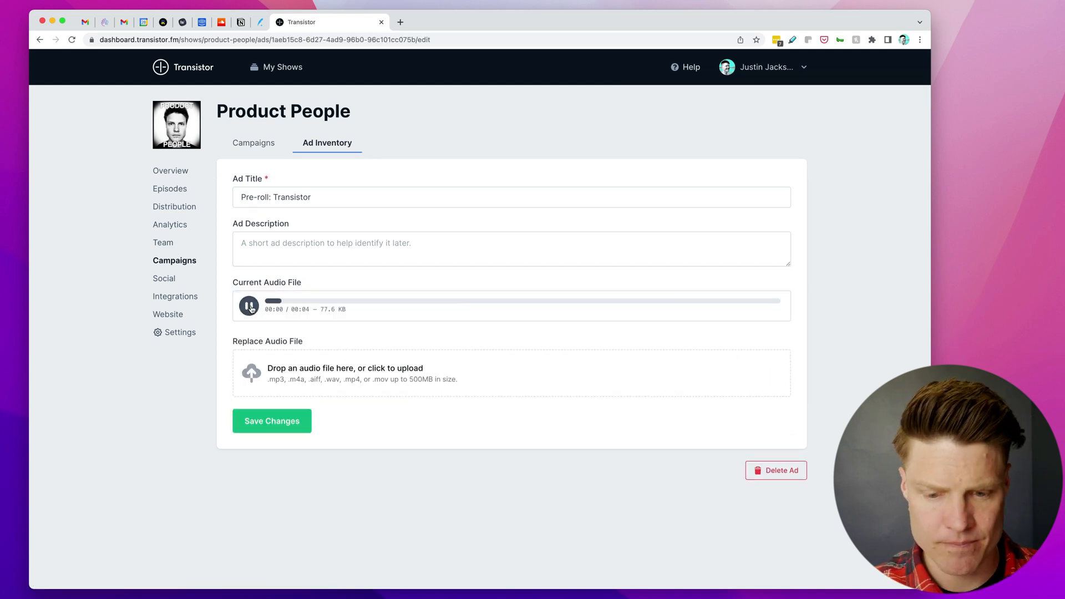
pyautogui.click(248, 305)
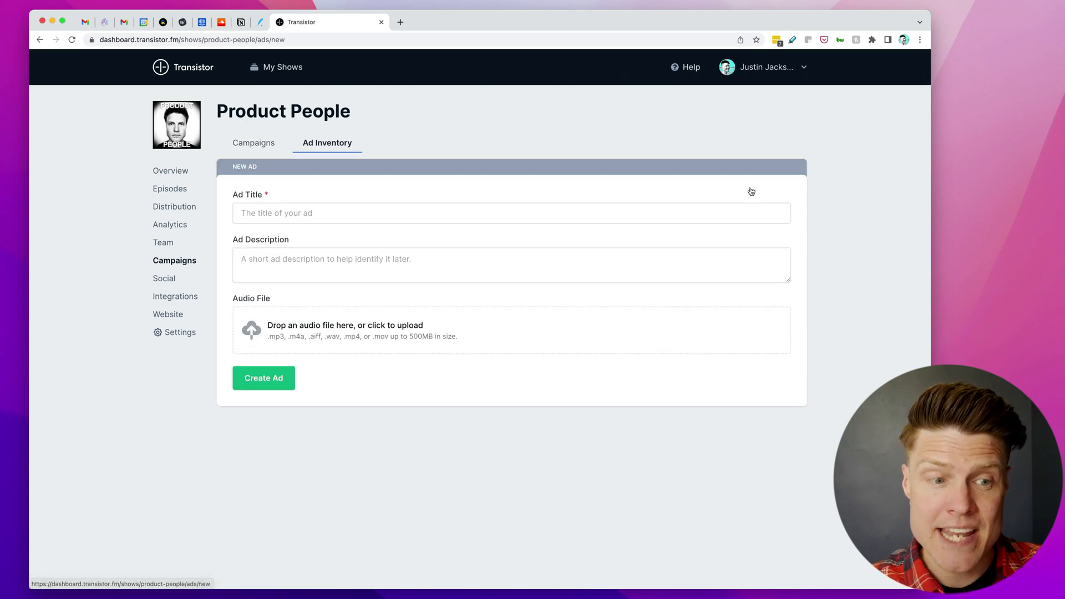
# Create the 'Mid-roll: Transistor' ad using the Mid-roll.mp3 audio file.
pyautogui.write('Mid-roll: T')
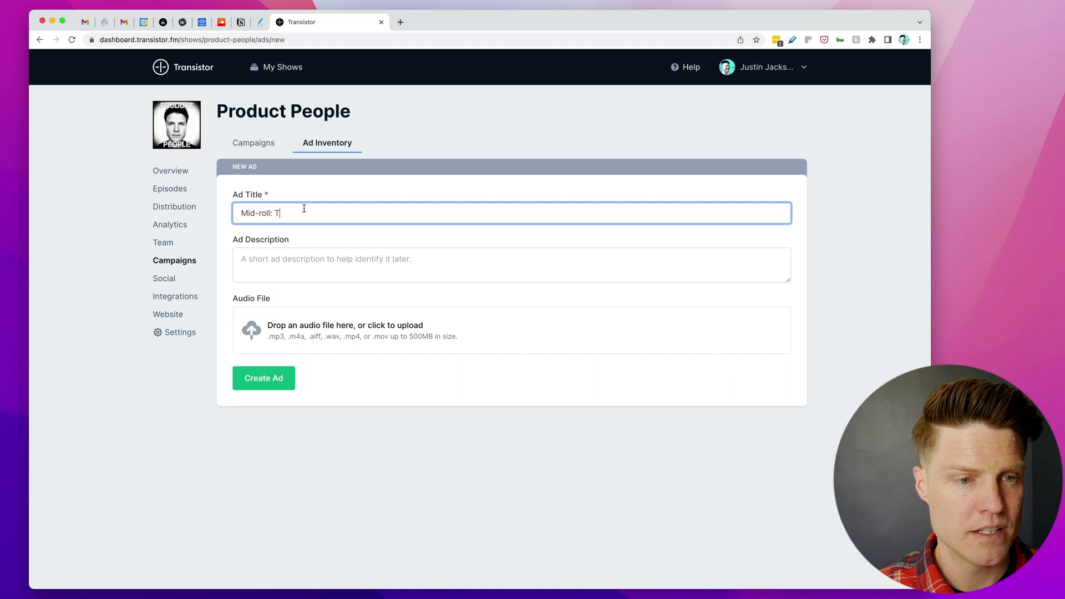
pyautogui.write('ransistor')
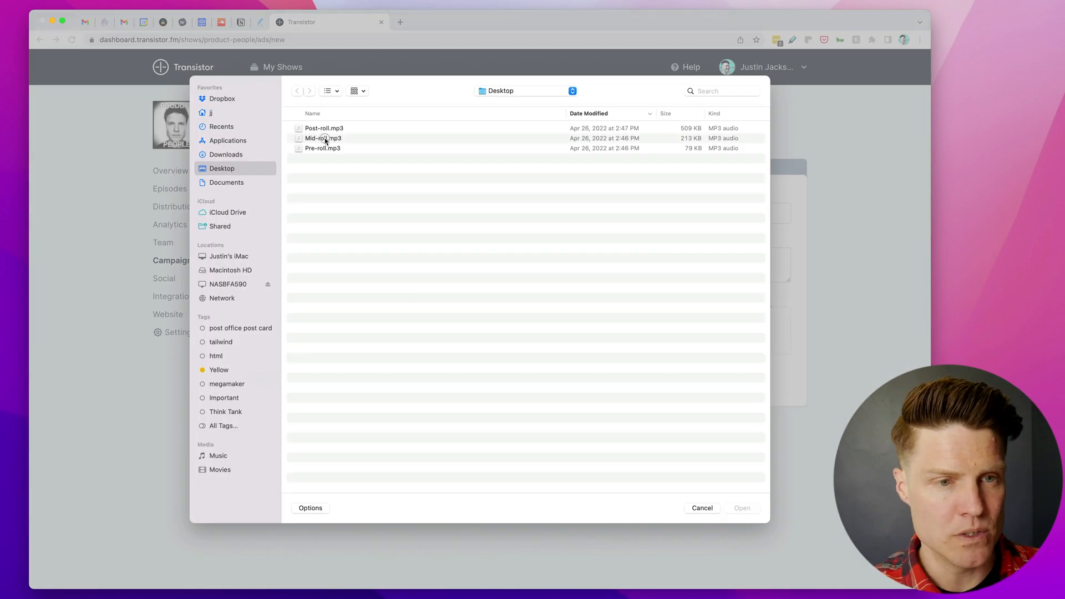
pyautogui.doubleClick(323, 138)
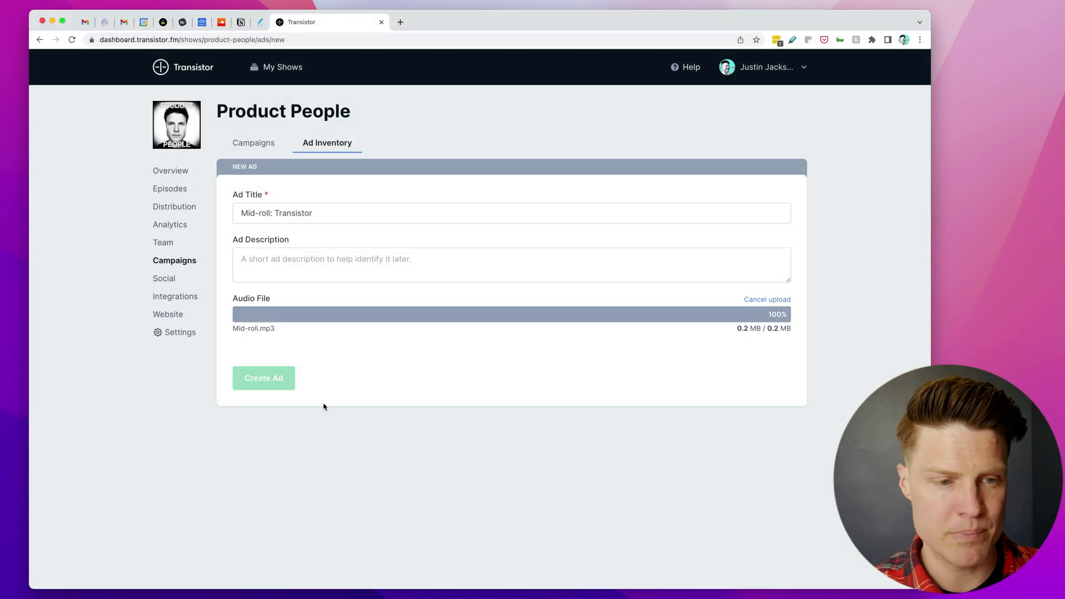
pyautogui.click(263, 378)
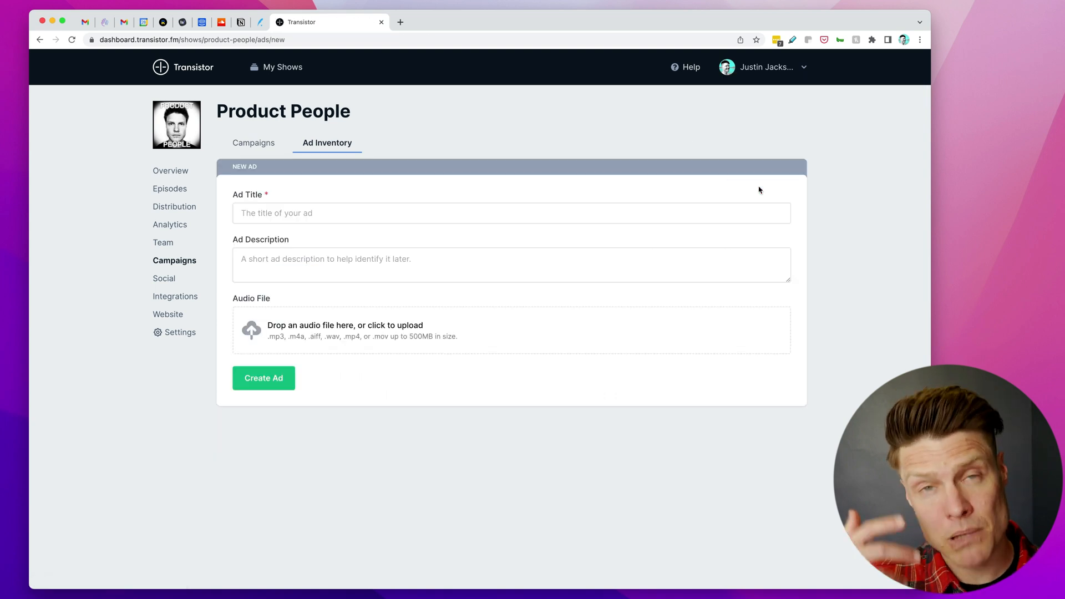
# Create the 'Post-roll: Transistor' ad with Post-roll.mp3, then return to Campaigns.
pyautogui.click(511, 213)
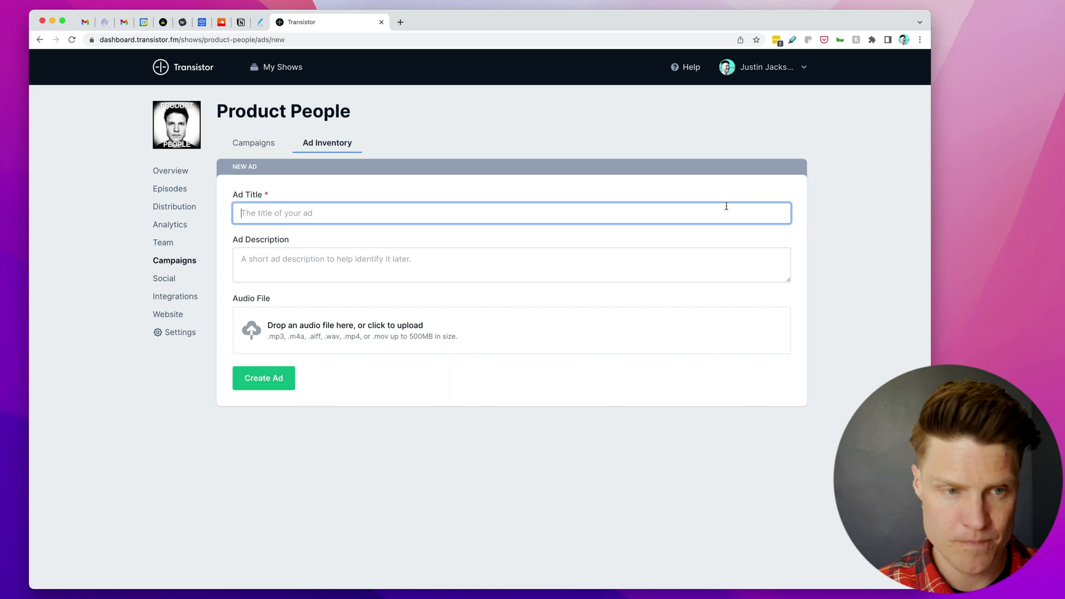
pyautogui.click(511, 331)
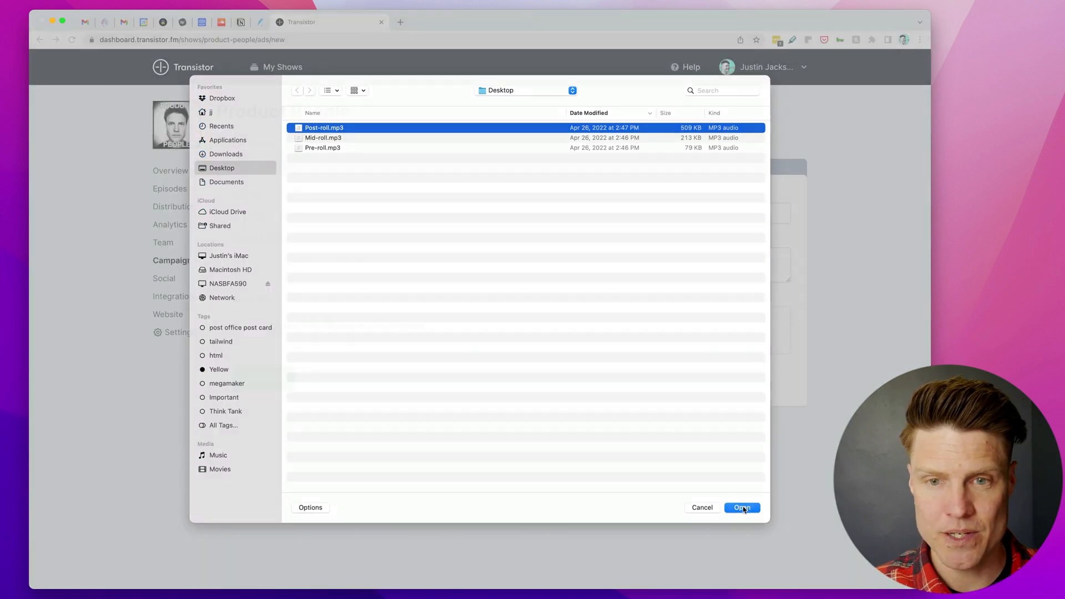
pyautogui.click(742, 507)
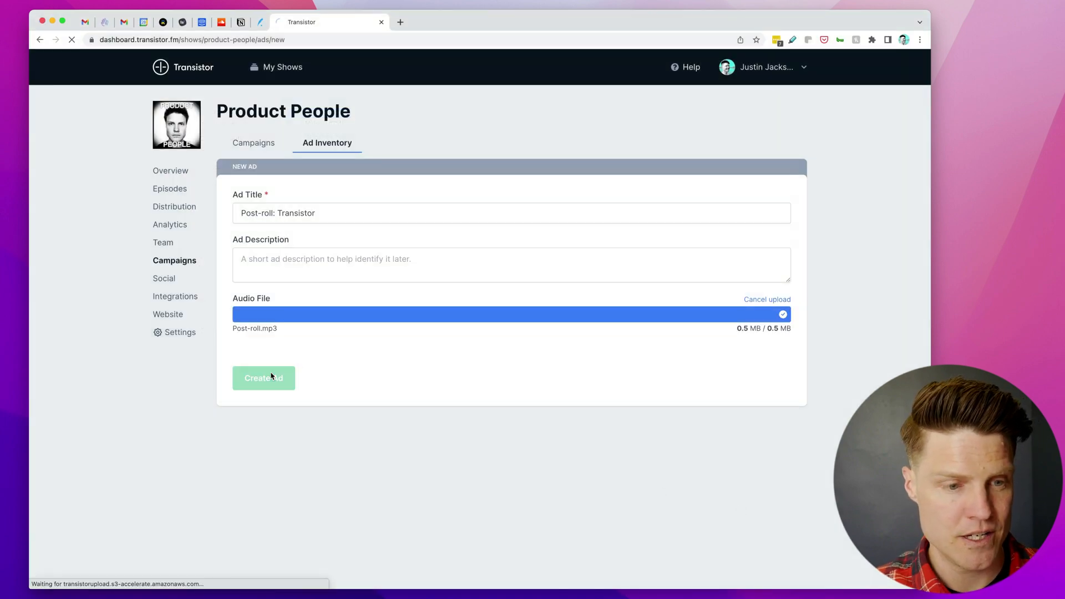
pyautogui.click(264, 378)
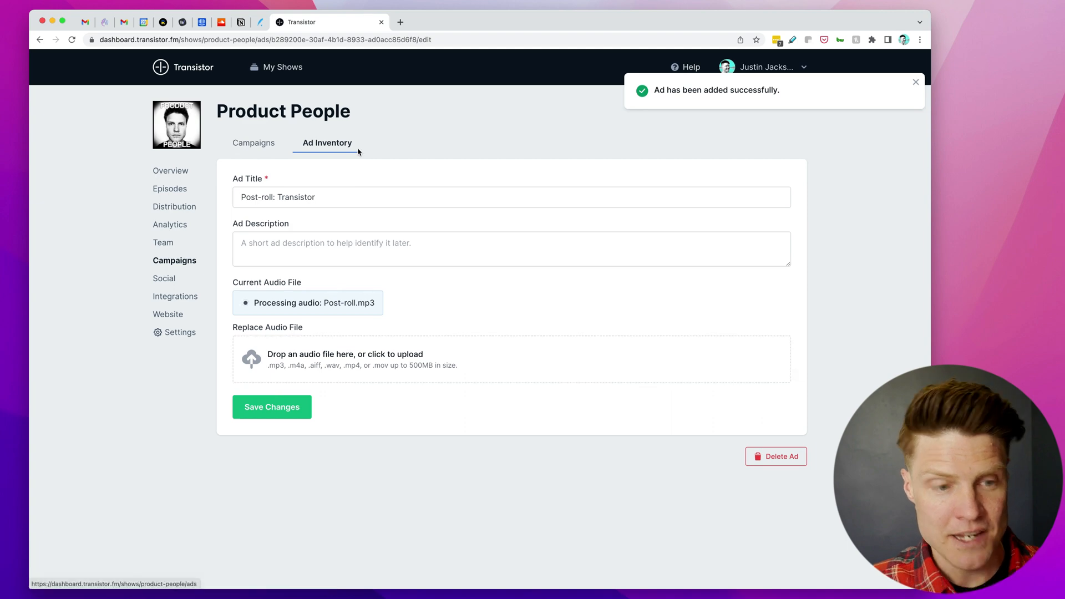
pyautogui.click(254, 143)
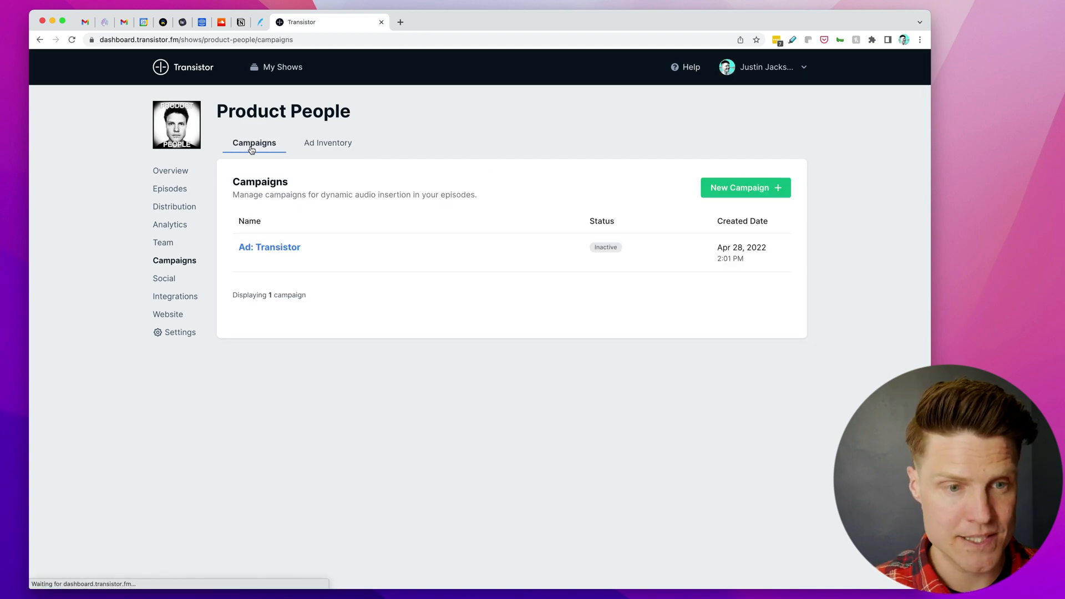
# In Ad: Transistor, choose Pre-roll: Transistor and Mid-roll: Transistor as the pre- and mid-roll ads.
pyautogui.click(269, 246)
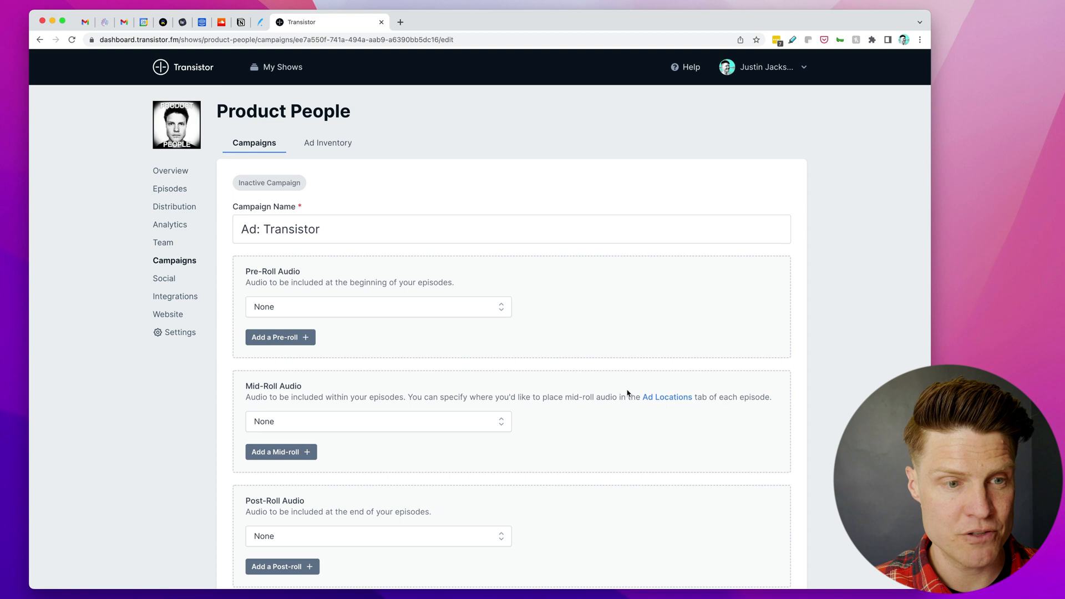
pyautogui.scroll(-3)
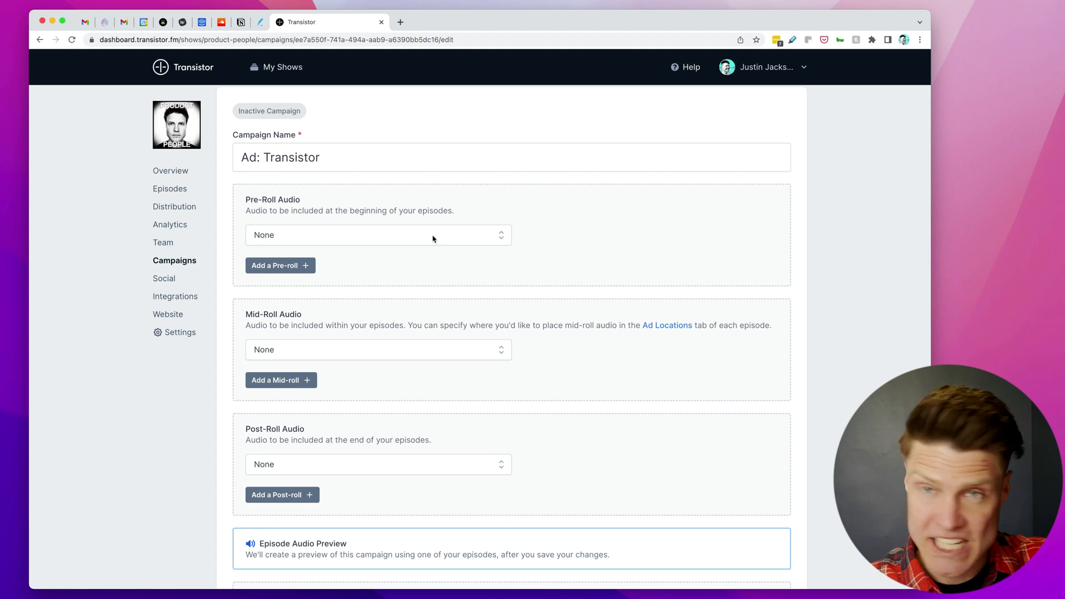
pyautogui.click(379, 235)
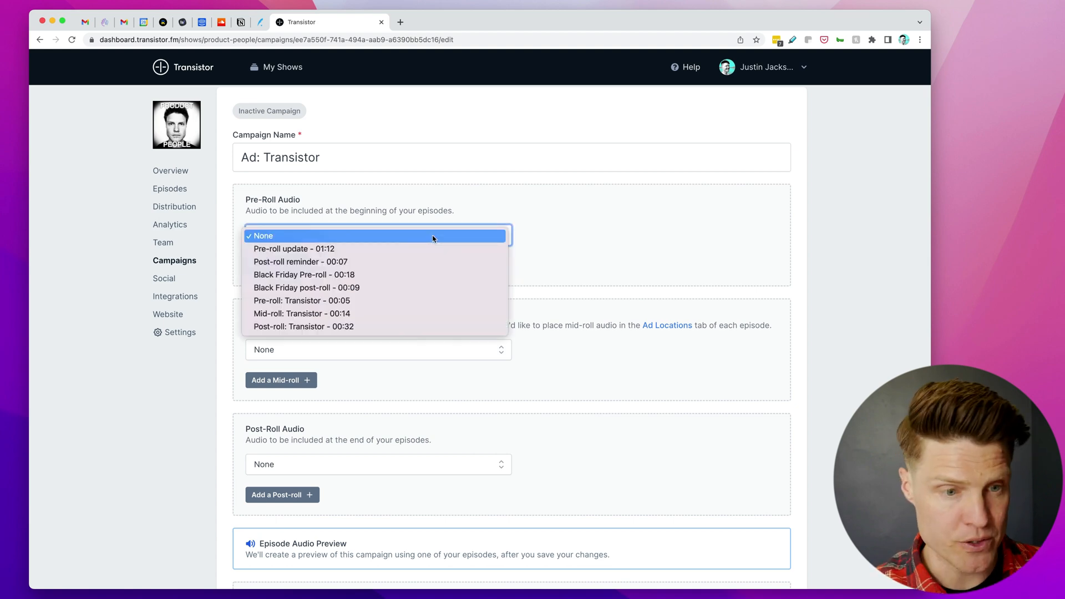
pyautogui.click(301, 301)
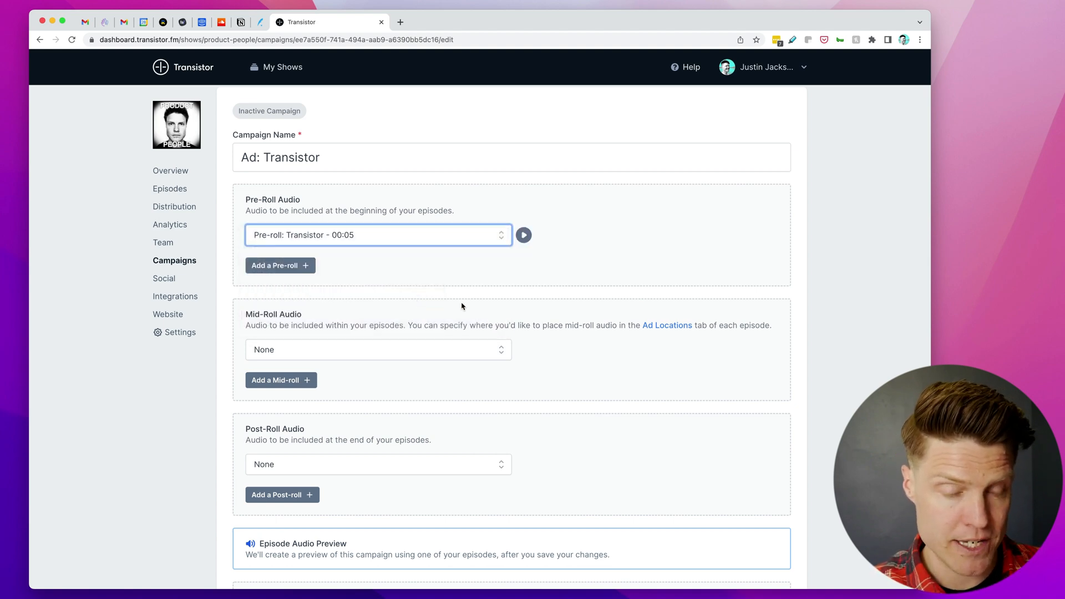
pyautogui.scroll(-3)
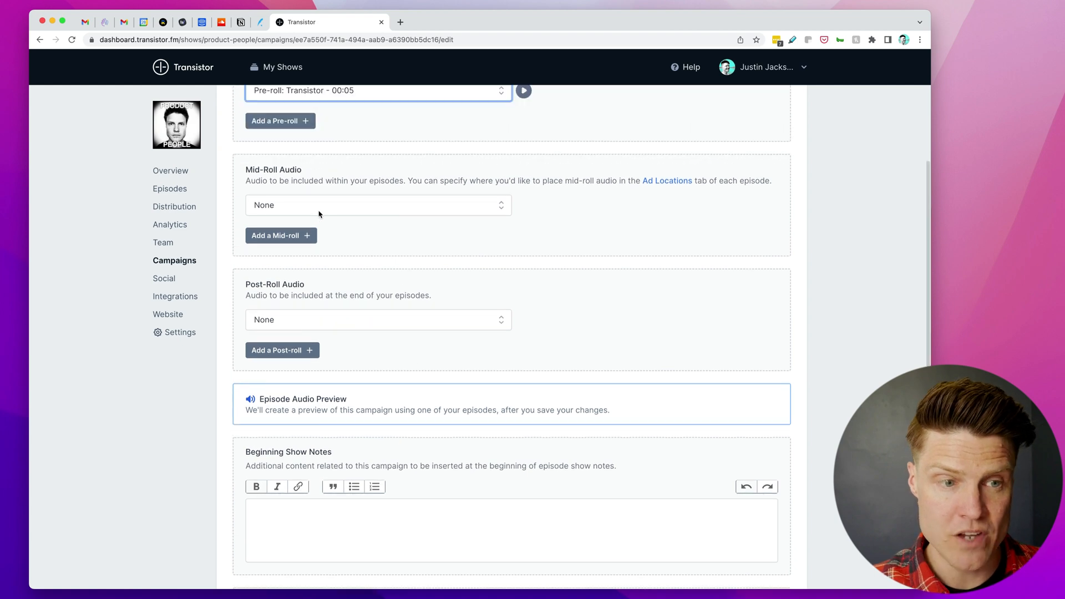
pyautogui.click(378, 204)
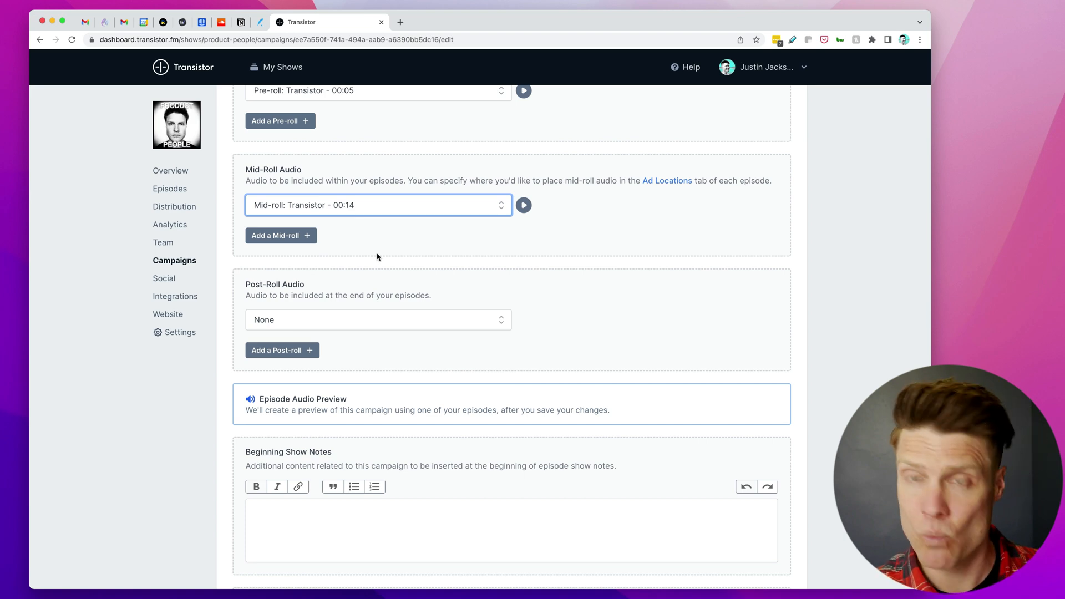
pyautogui.click(378, 320)
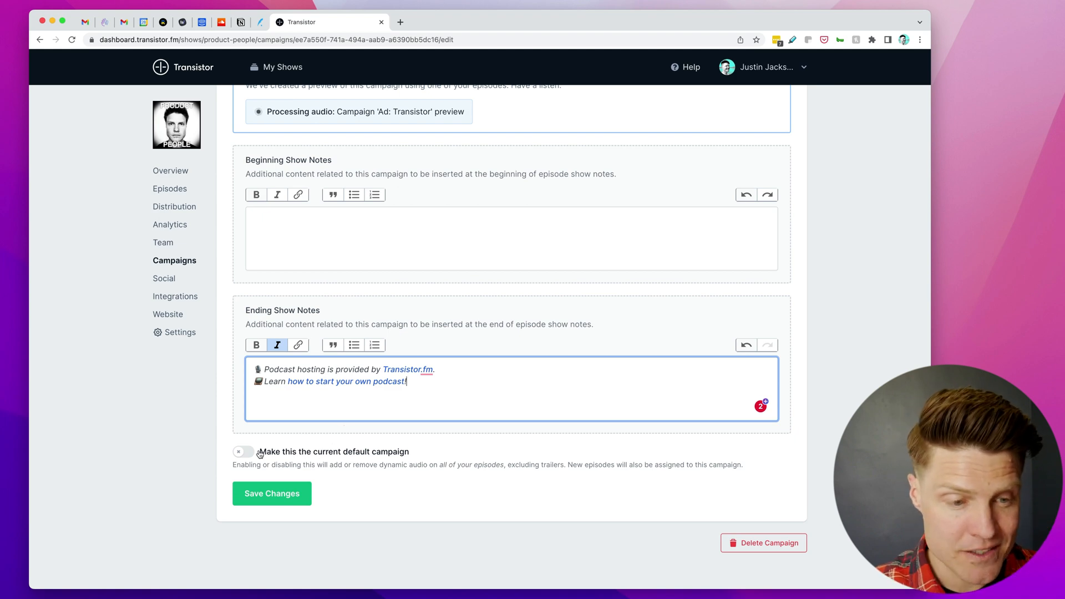
# Turn on 'Make this the current default campaign' for Ad: Transistor and save.
pyautogui.click(242, 452)
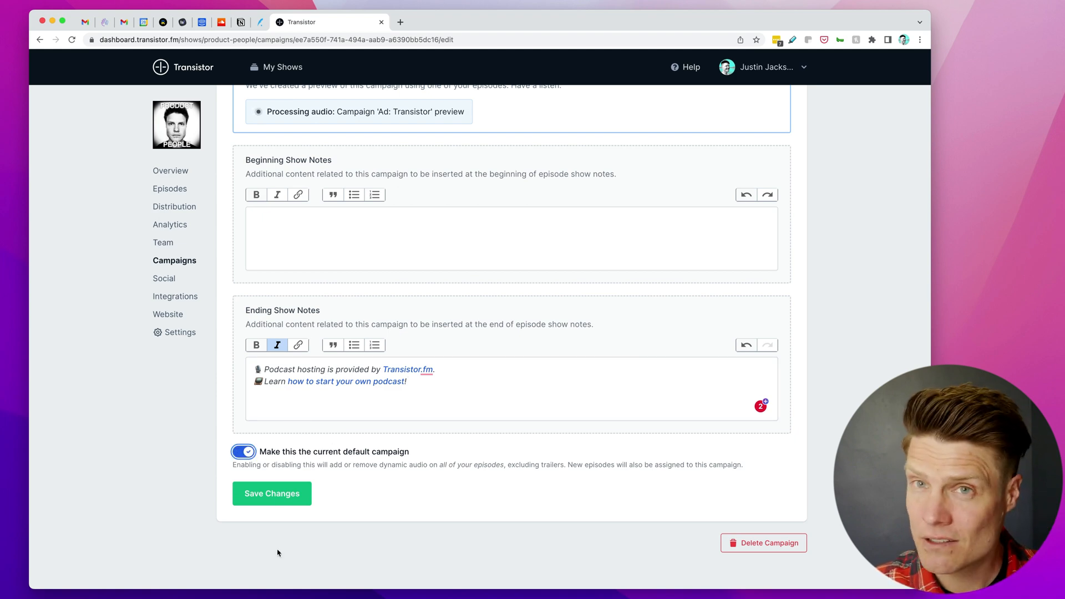
pyautogui.click(170, 188)
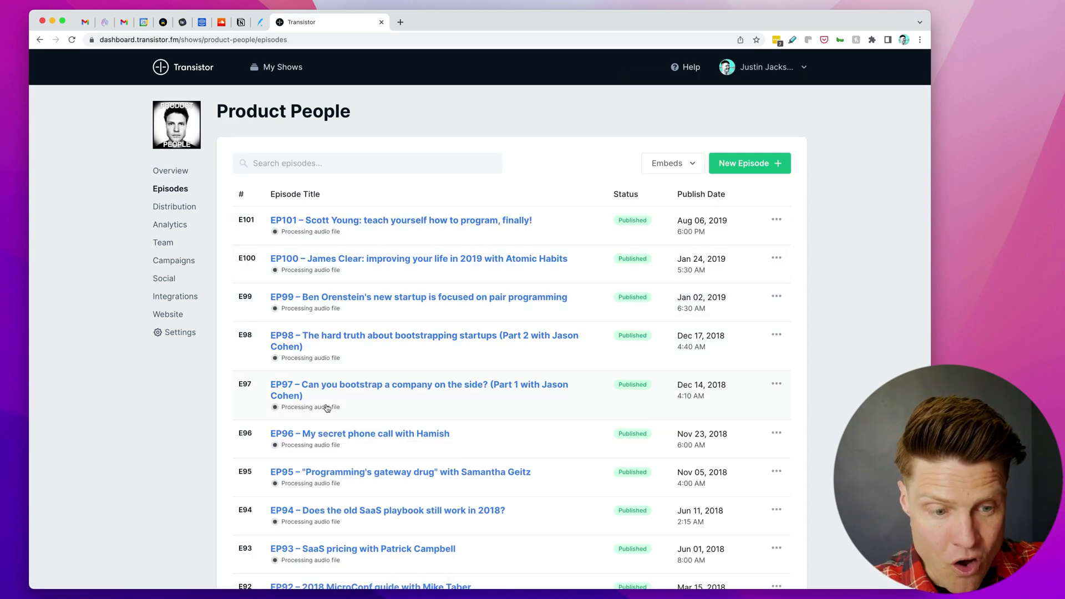
# Scroll the episode list and open EP101 – Scott Young.
pyautogui.scroll(-3)
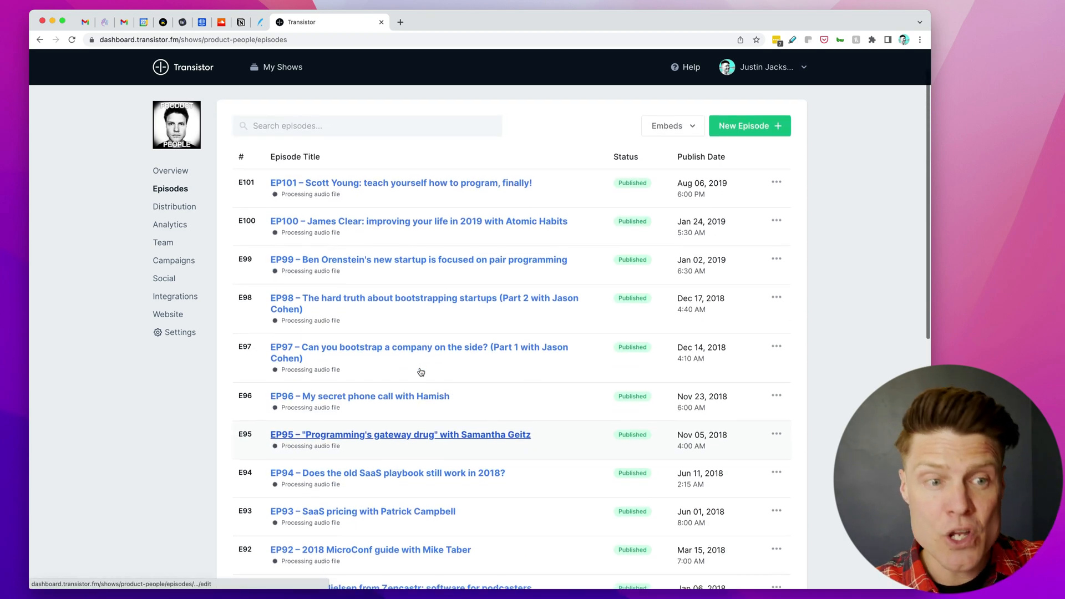
pyautogui.scroll(-3)
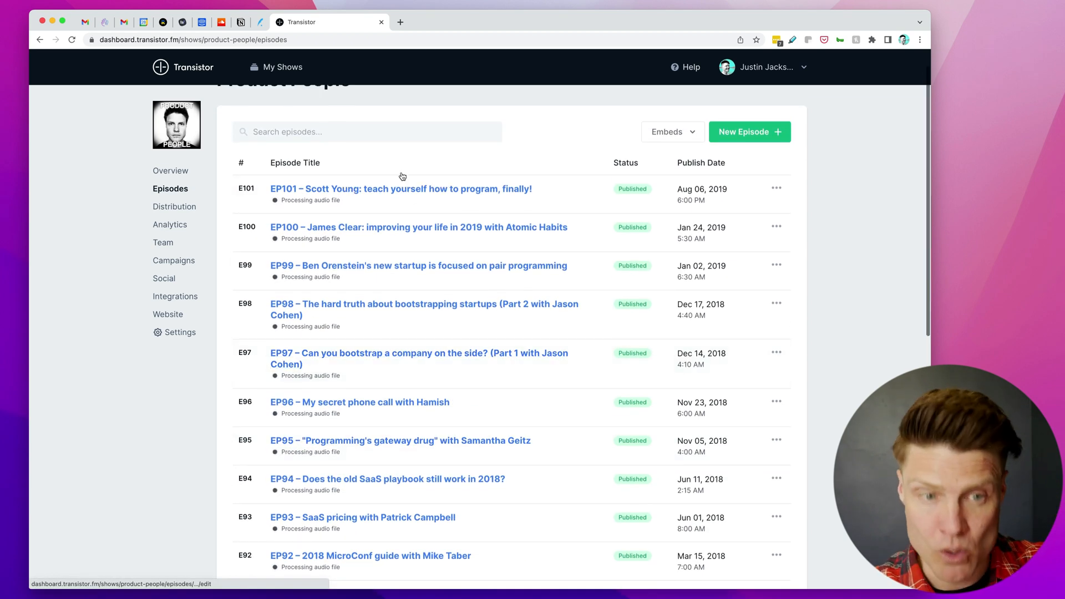
pyautogui.click(400, 188)
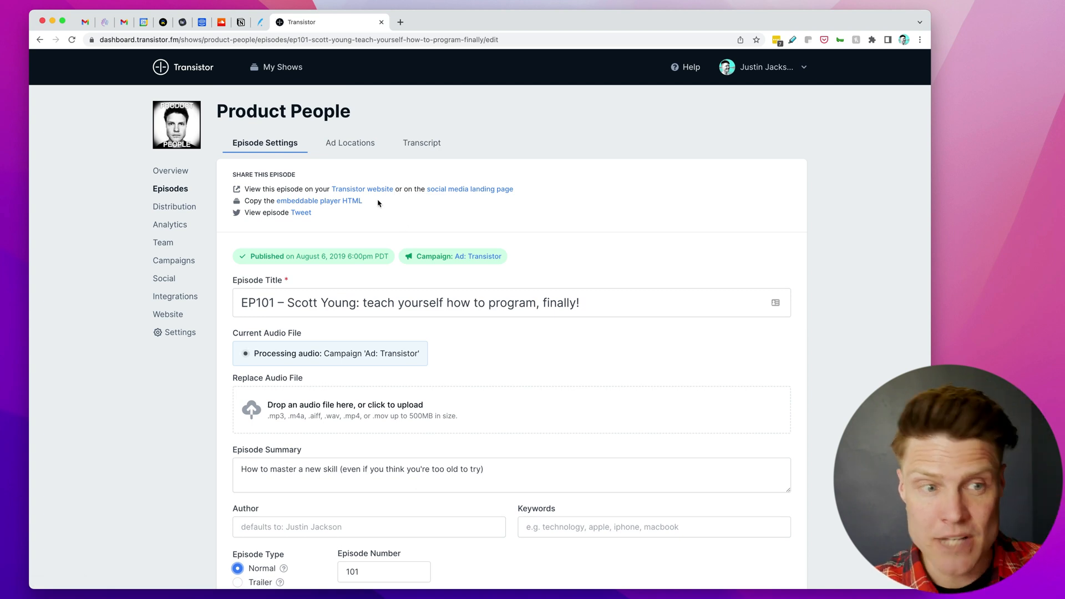
# Save a mid-roll ad location at 00:38:12.475 on EP101, then return to Episodes.
pyautogui.click(351, 143)
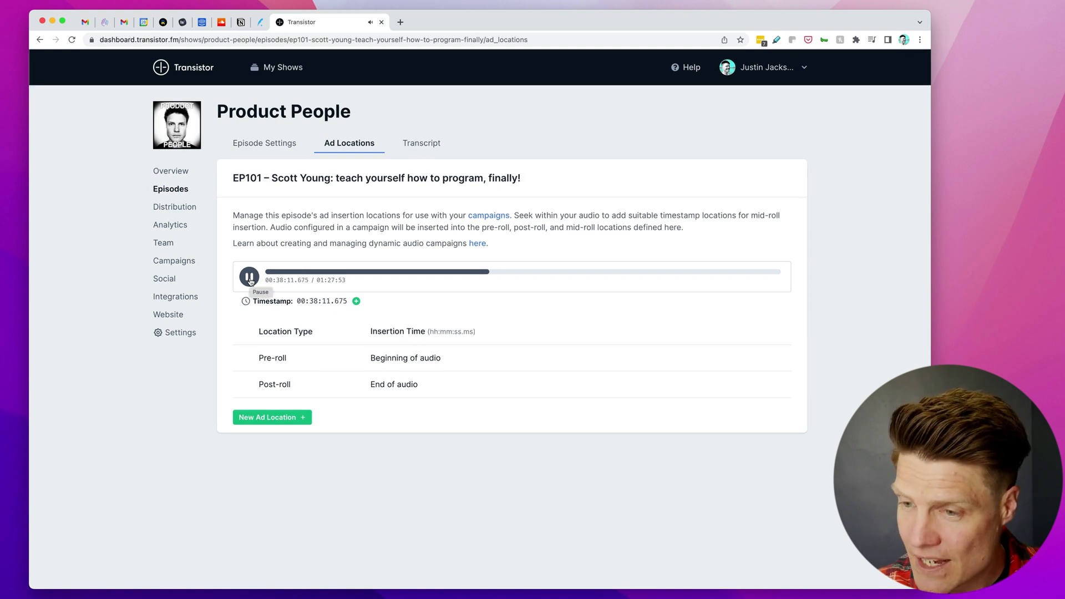
pyautogui.click(248, 277)
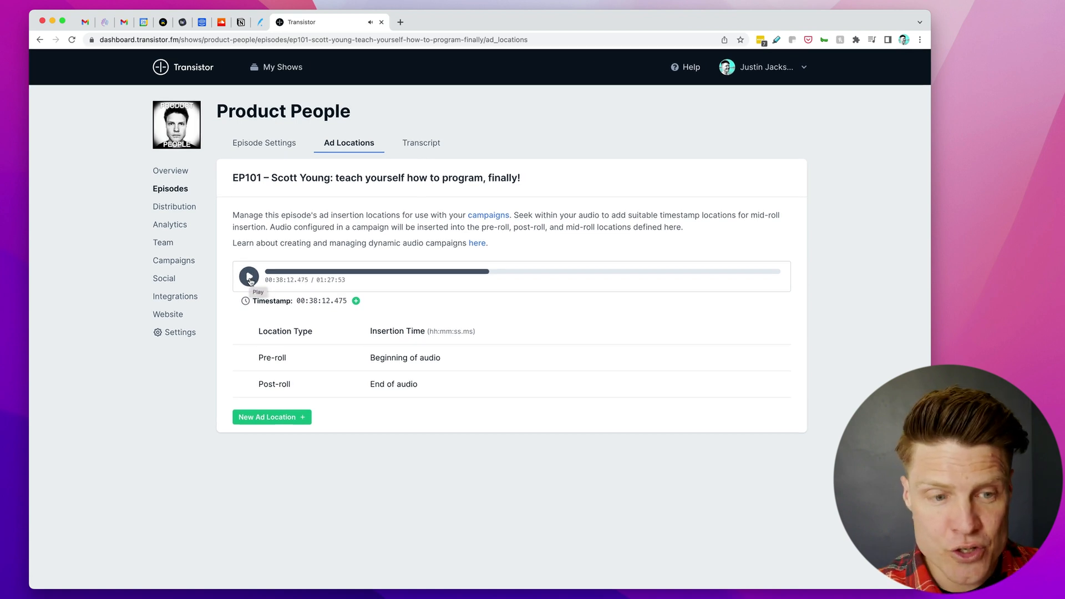
pyautogui.moveTo(370, 307)
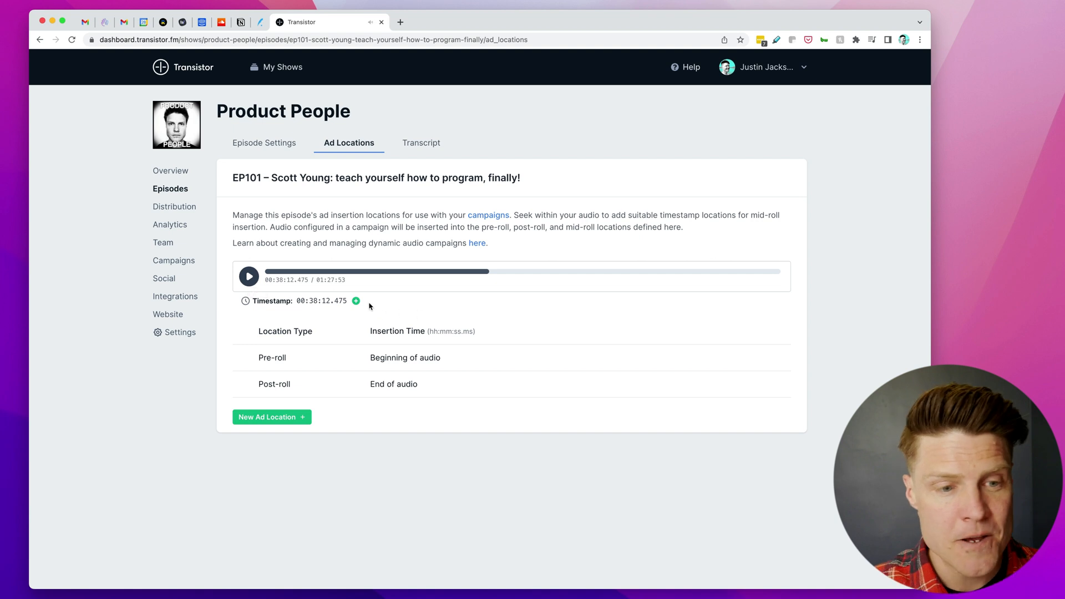
pyautogui.click(356, 301)
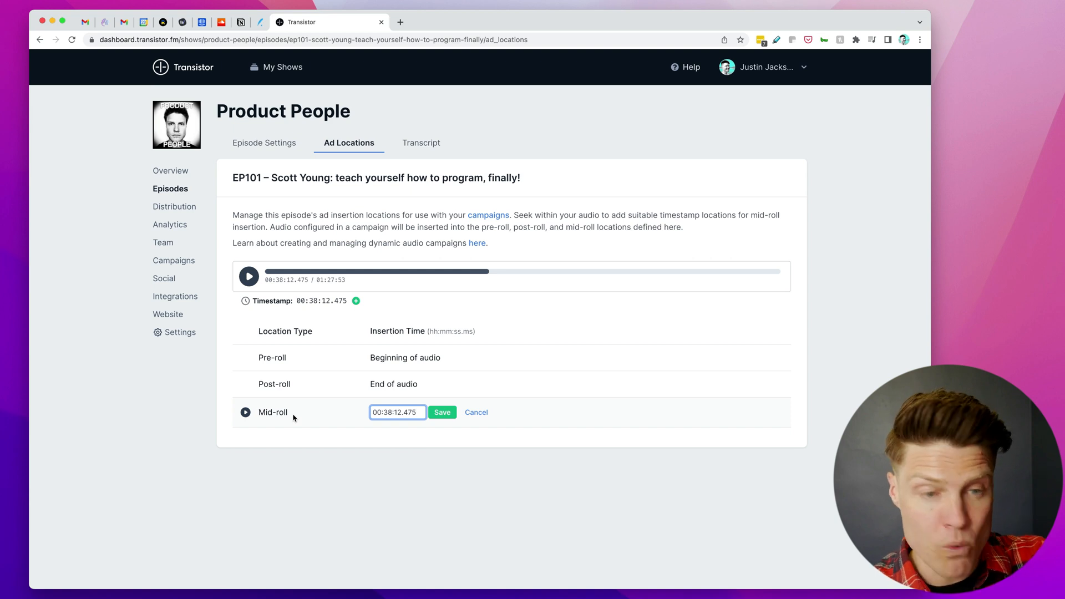
pyautogui.click(441, 413)
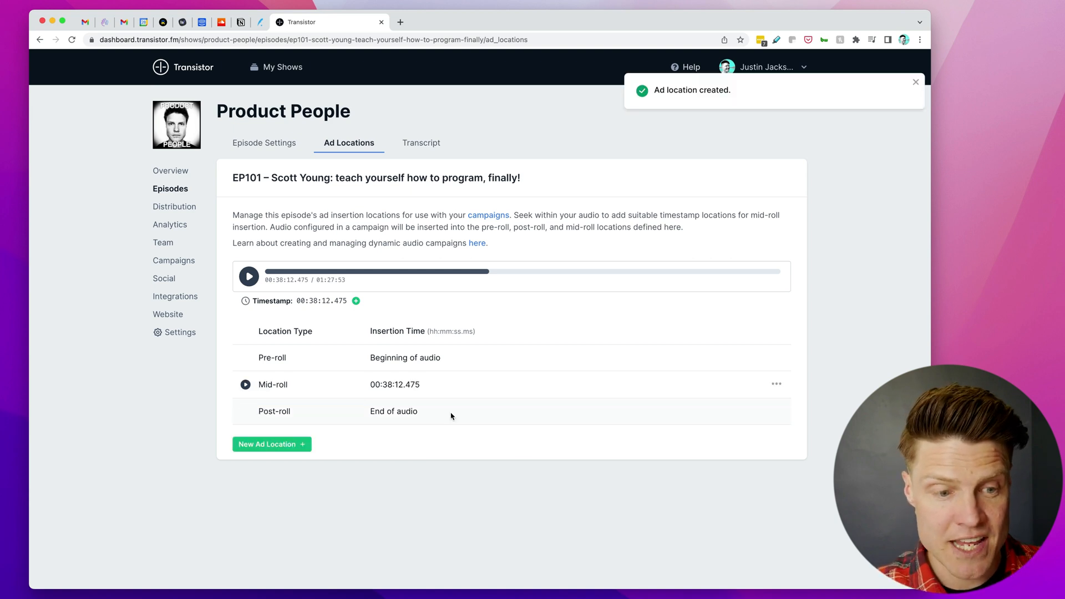
pyautogui.moveTo(466, 311)
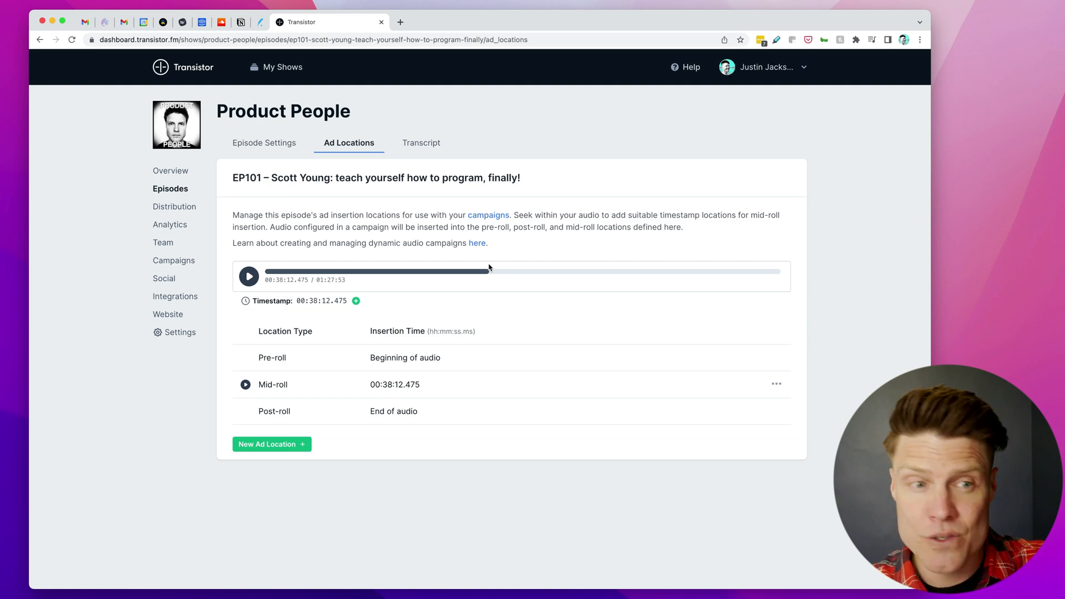
pyautogui.click(272, 444)
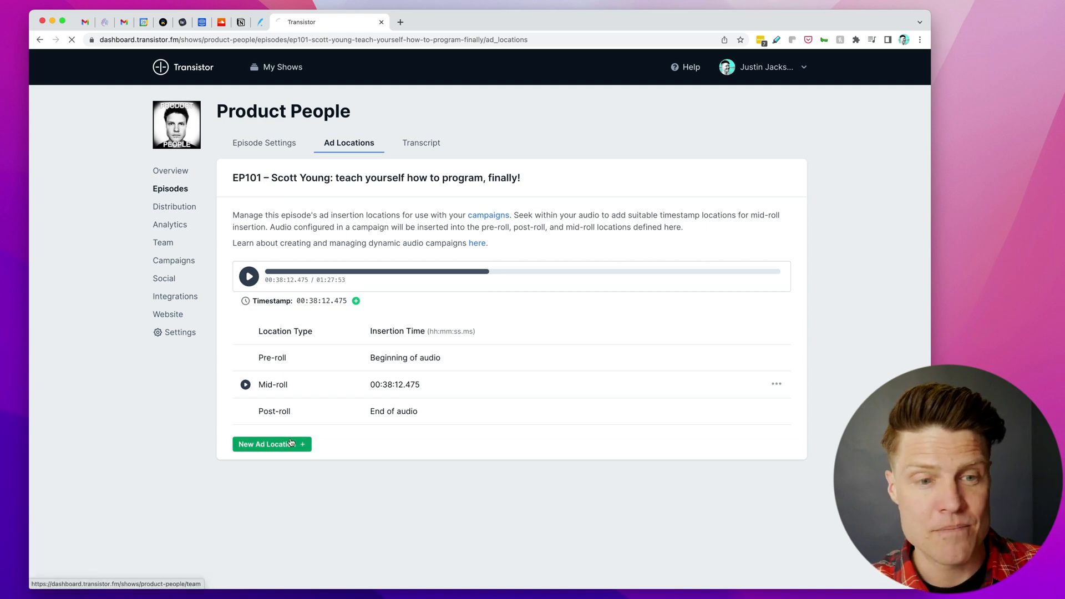
pyautogui.click(170, 189)
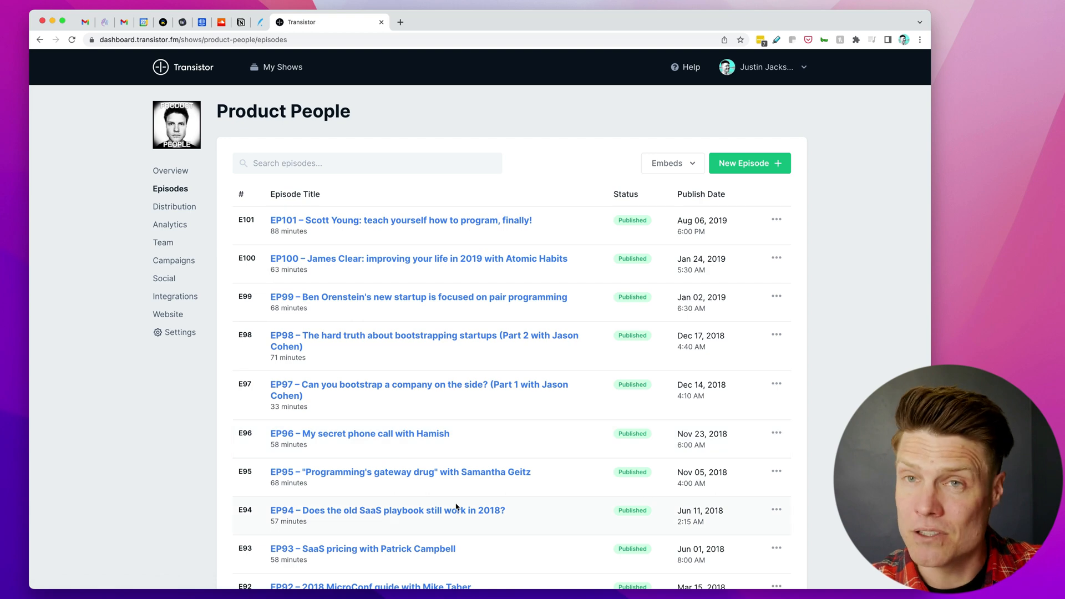
pyautogui.moveTo(361, 462)
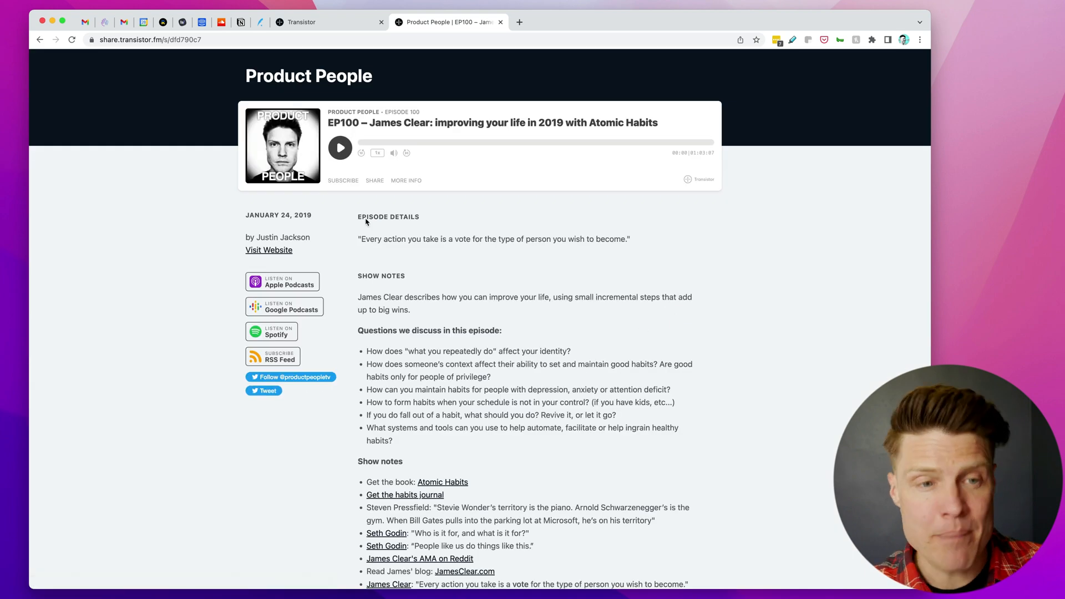
pyautogui.click(340, 148)
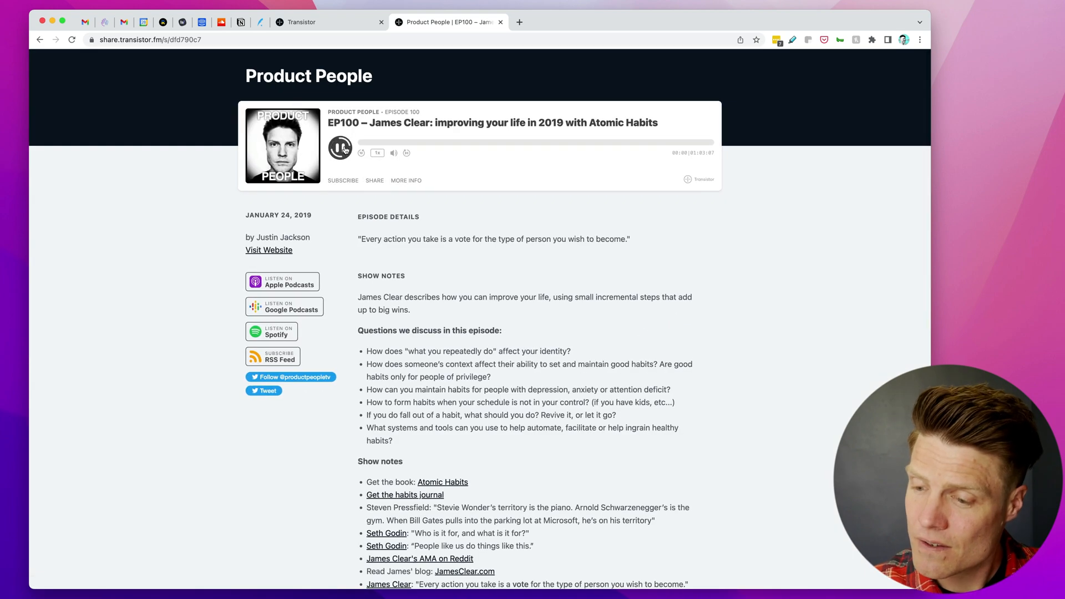
pyautogui.click(340, 151)
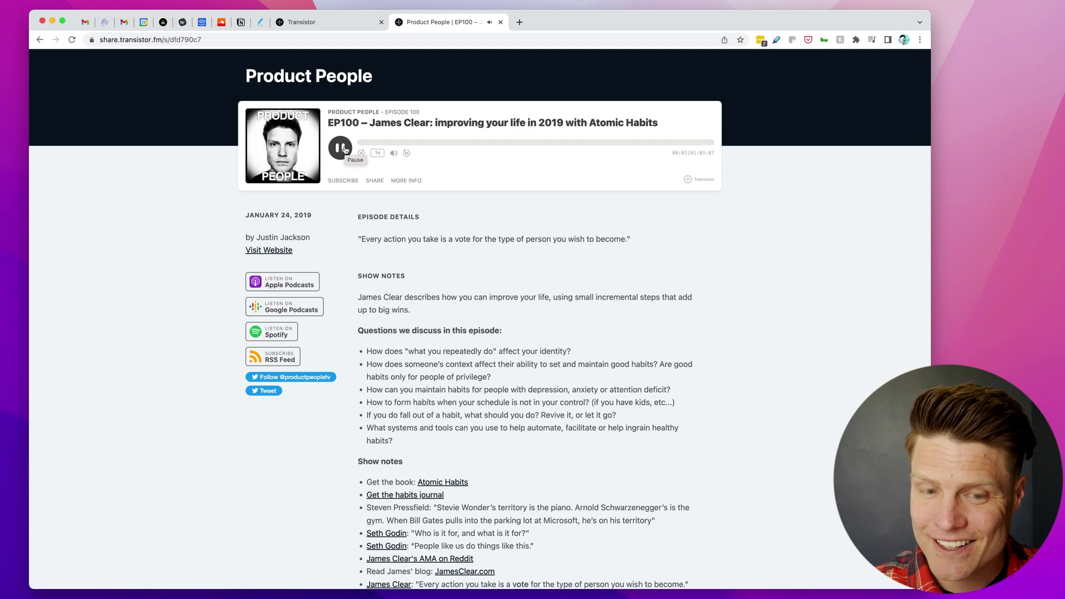
pyautogui.click(341, 146)
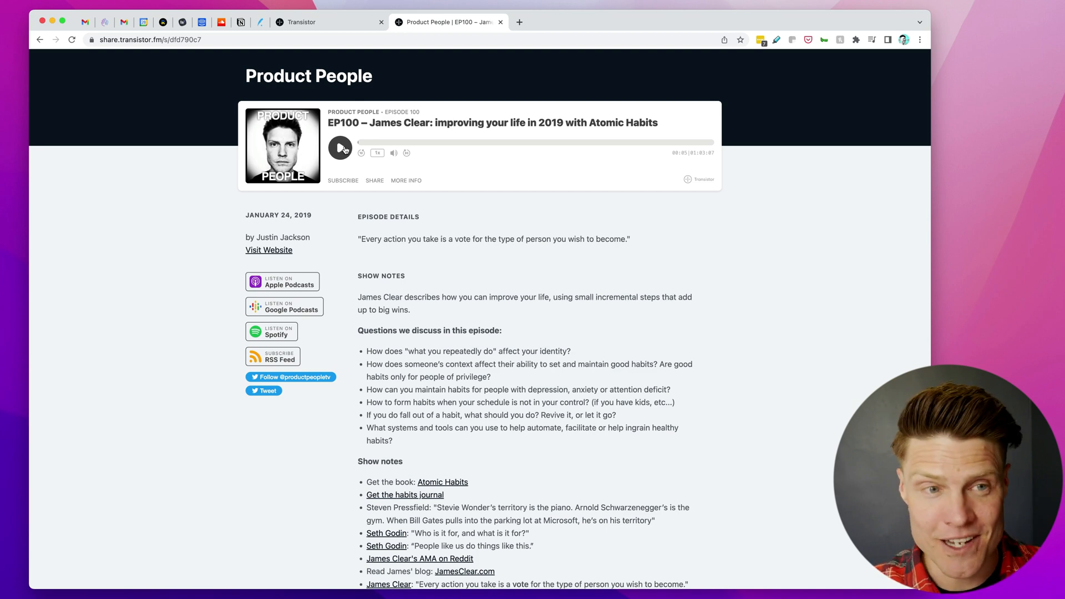
pyautogui.scroll(-3)
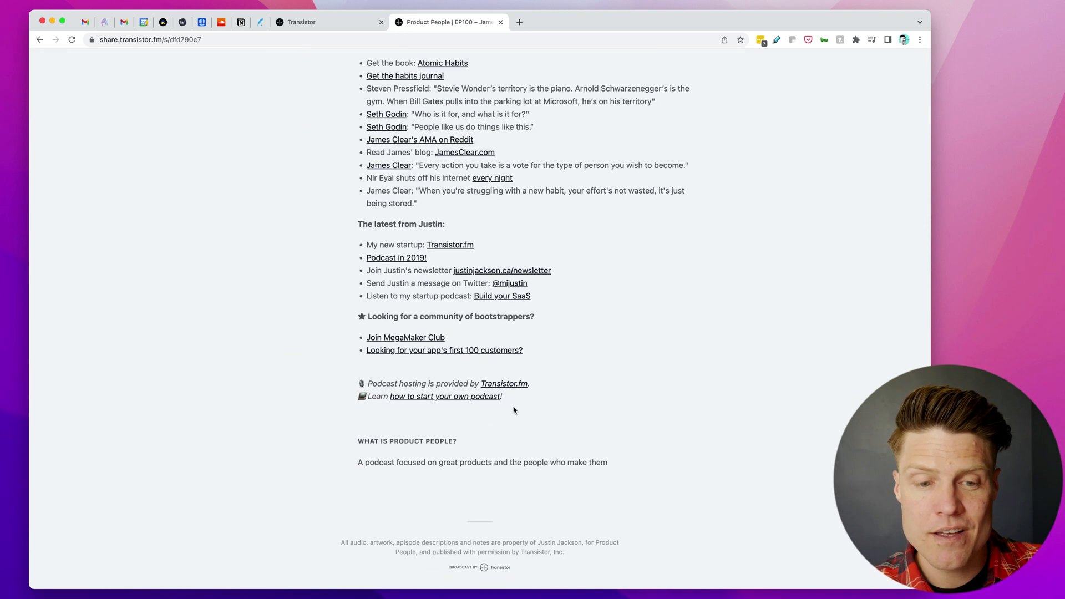
pyautogui.scroll(-3)
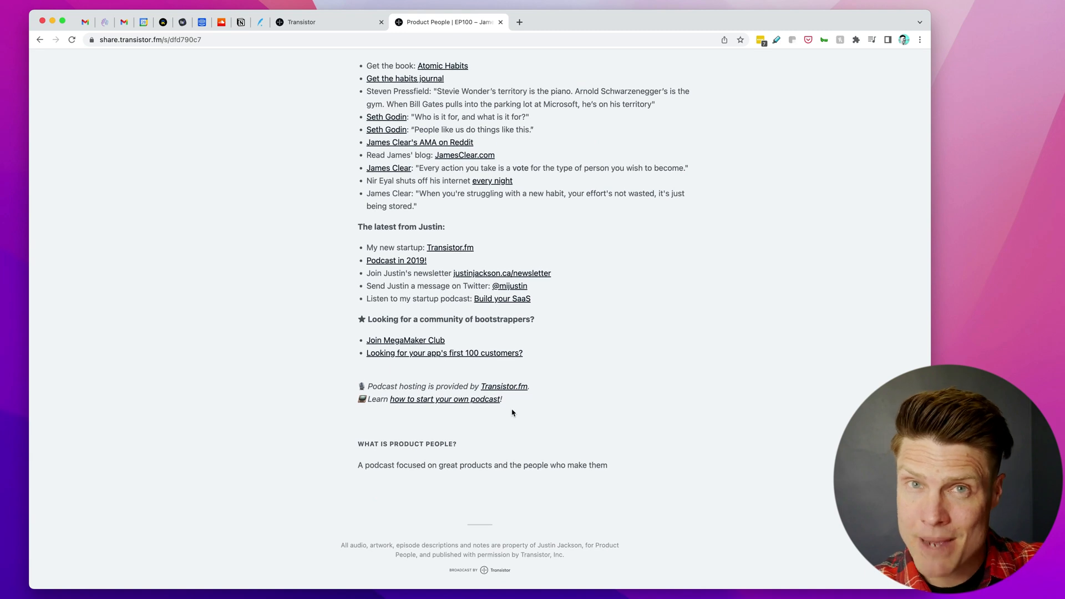
pyautogui.moveTo(361, 386); pyautogui.dragTo(503, 401)
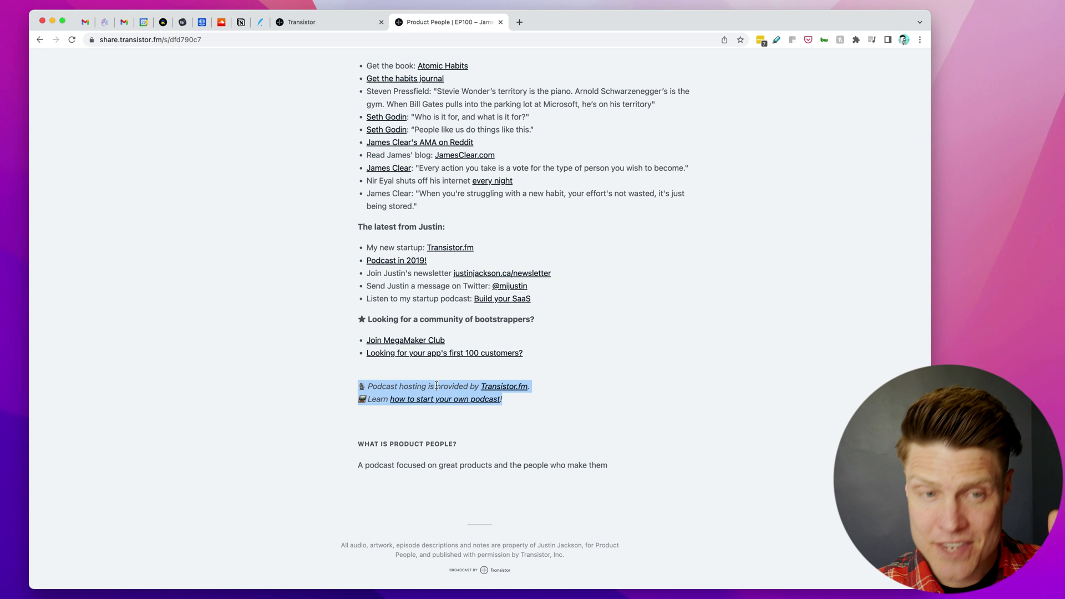
pyautogui.moveTo(445, 399)
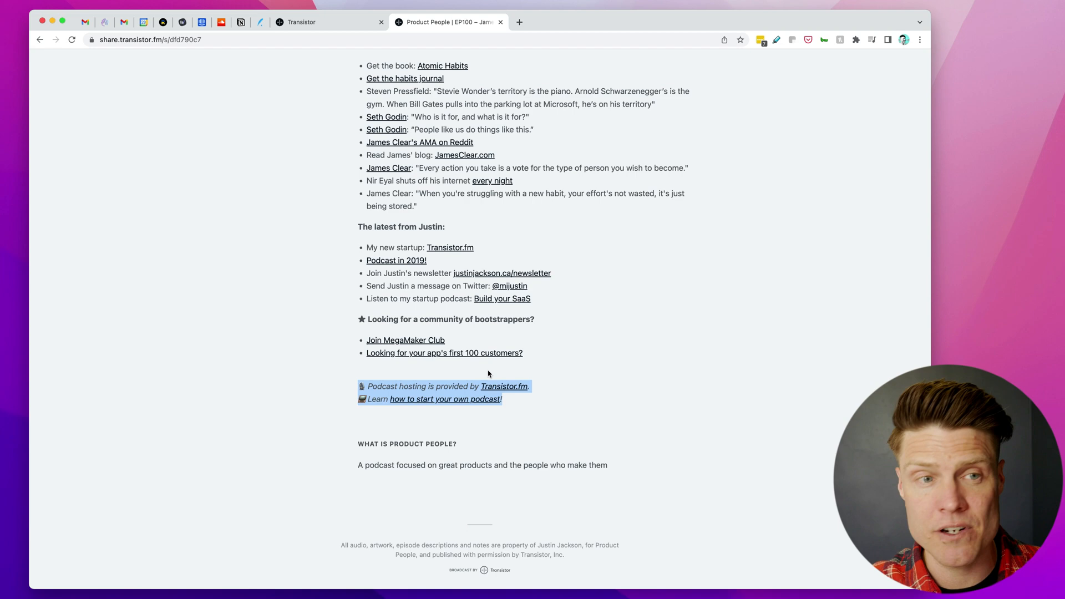
pyautogui.click(329, 22)
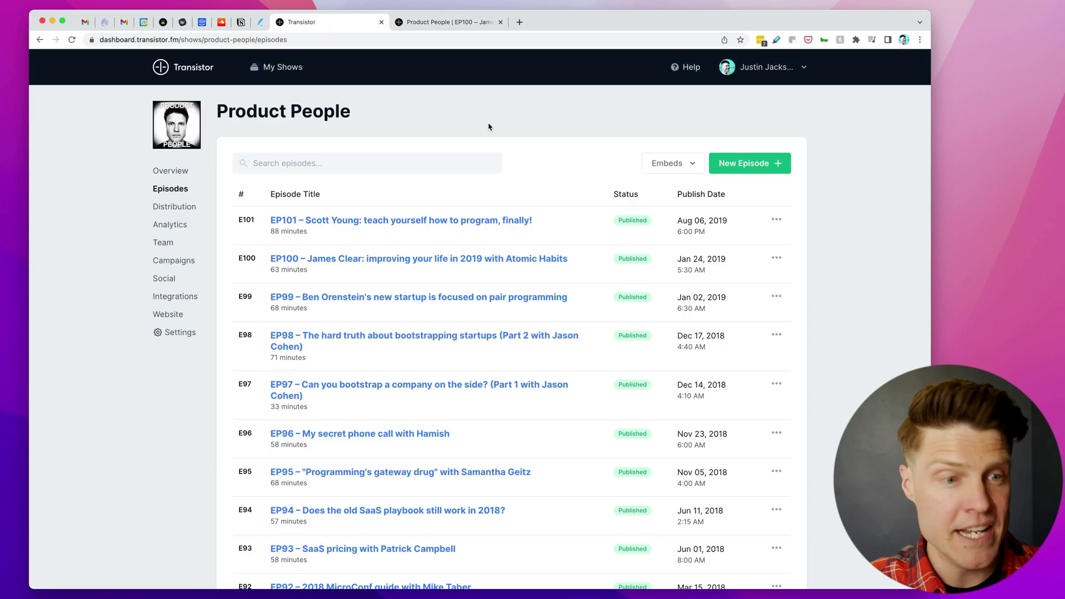
# Reopen Ad: Transistor from Campaigns and scroll through its ads and show notes.
pyautogui.click(174, 261)
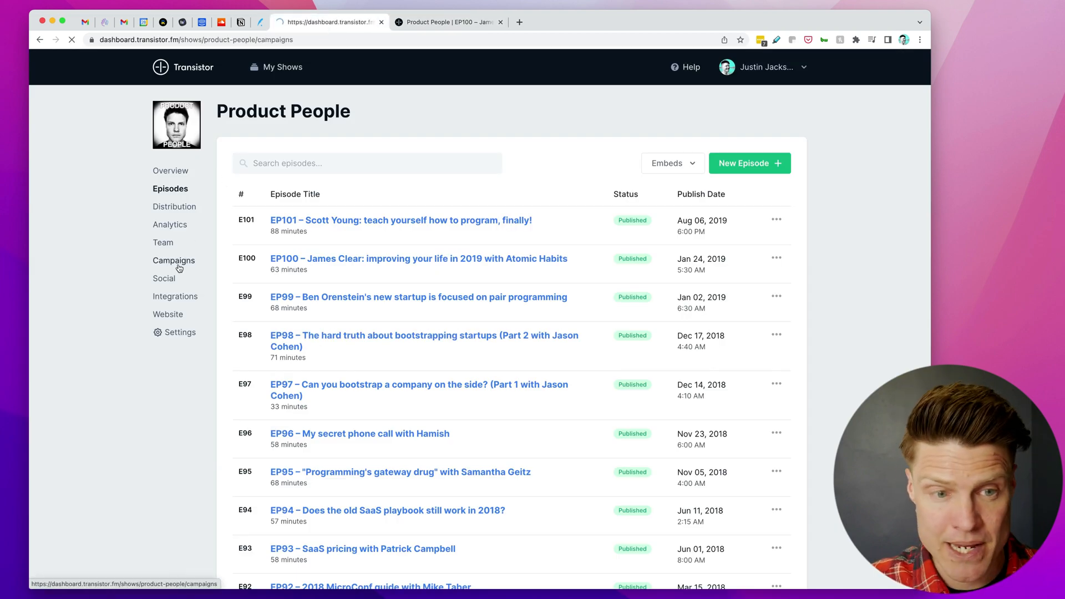
pyautogui.click(174, 261)
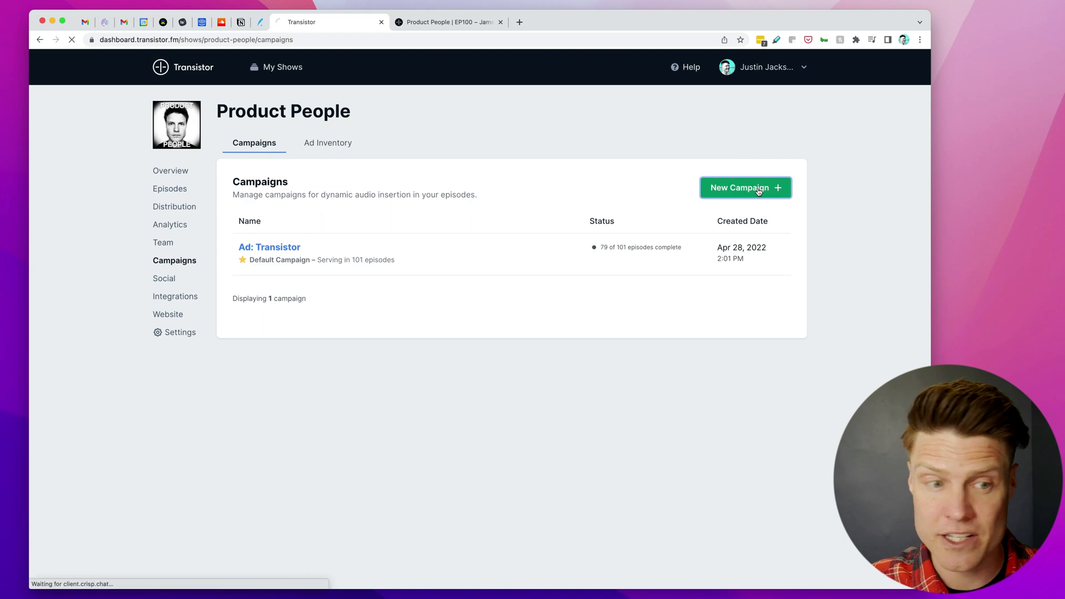
pyautogui.click(745, 187)
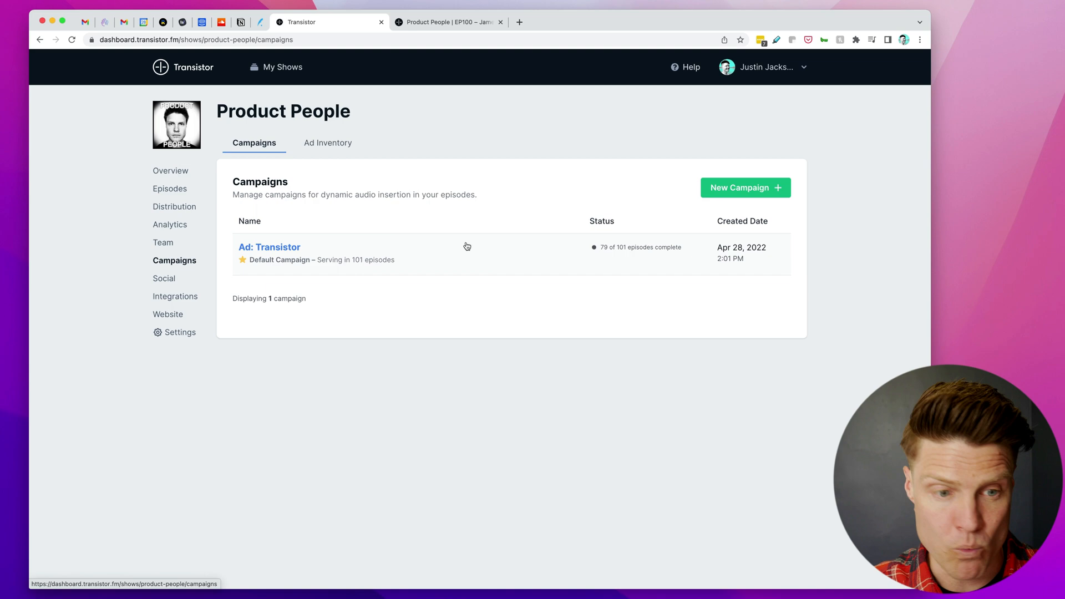
pyautogui.click(269, 246)
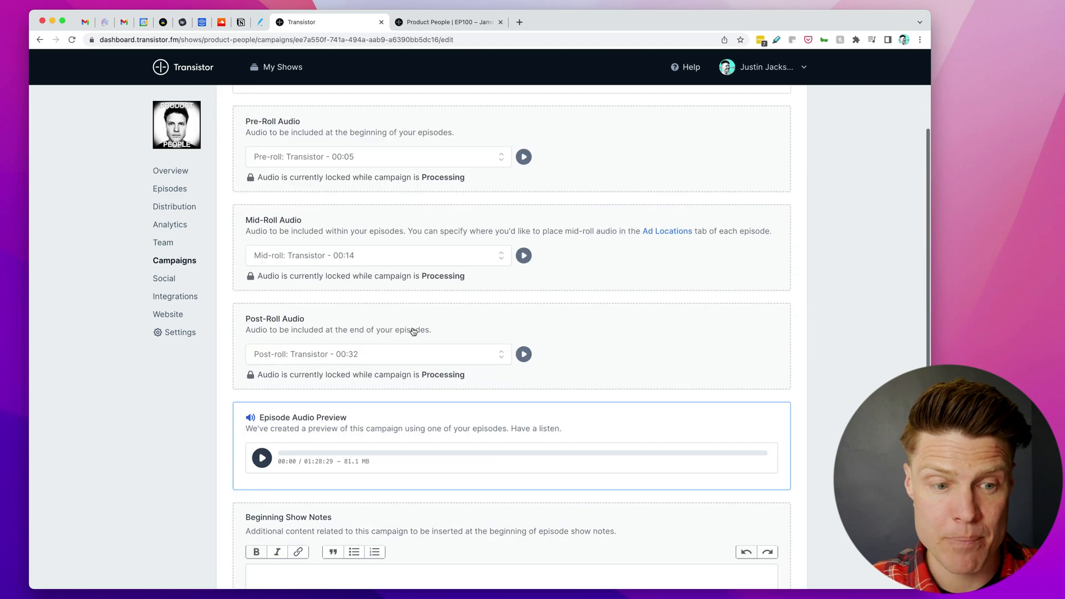
pyautogui.scroll(-3)
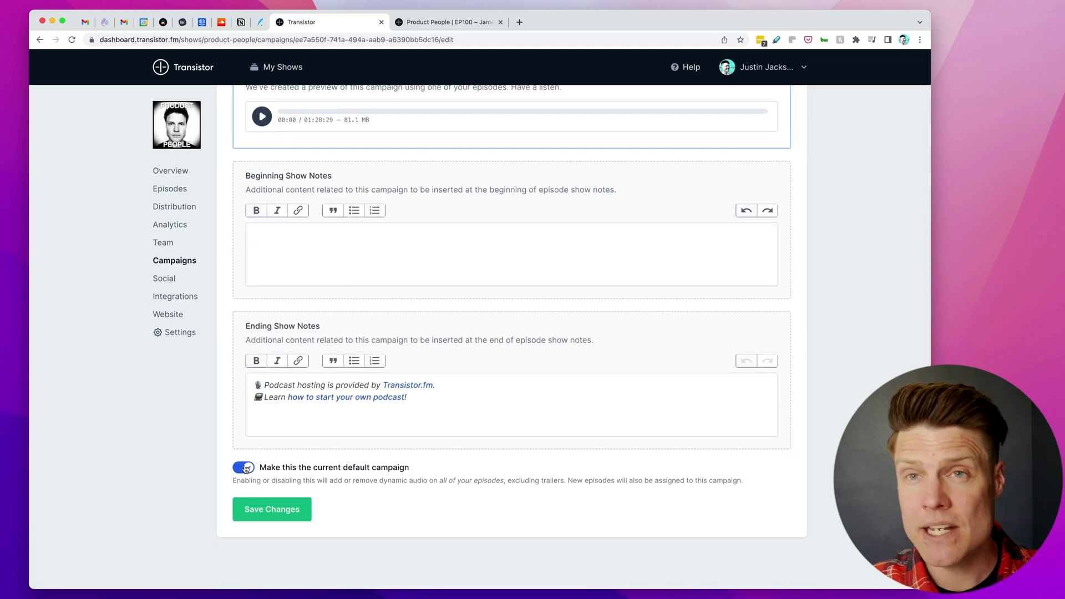